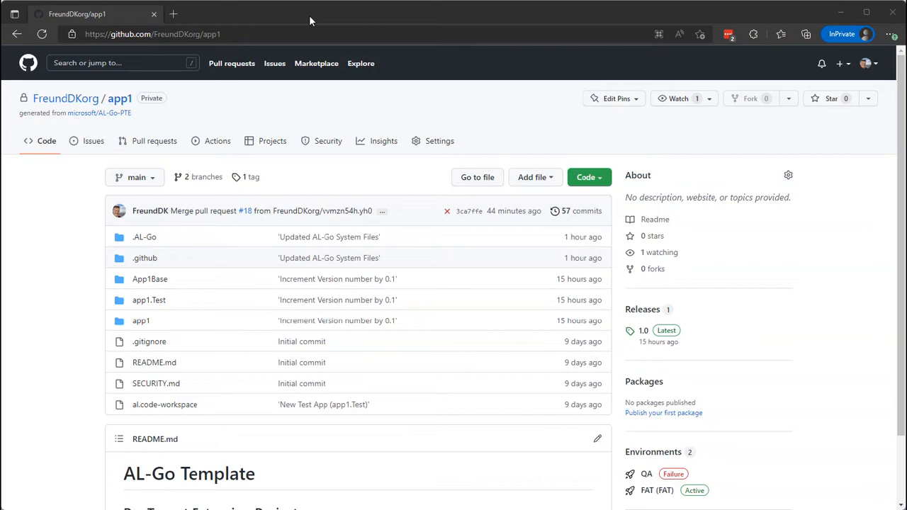
mouse_move(294, 91)
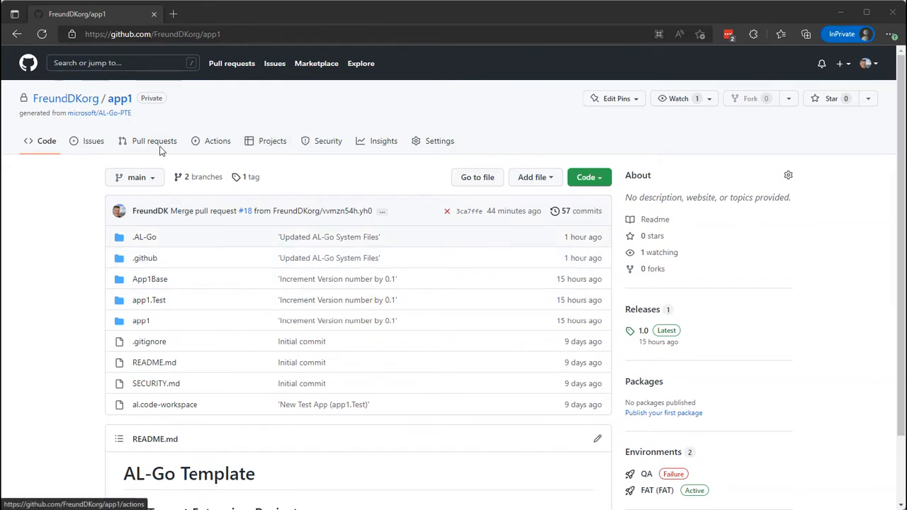
mouse_move(77, 349)
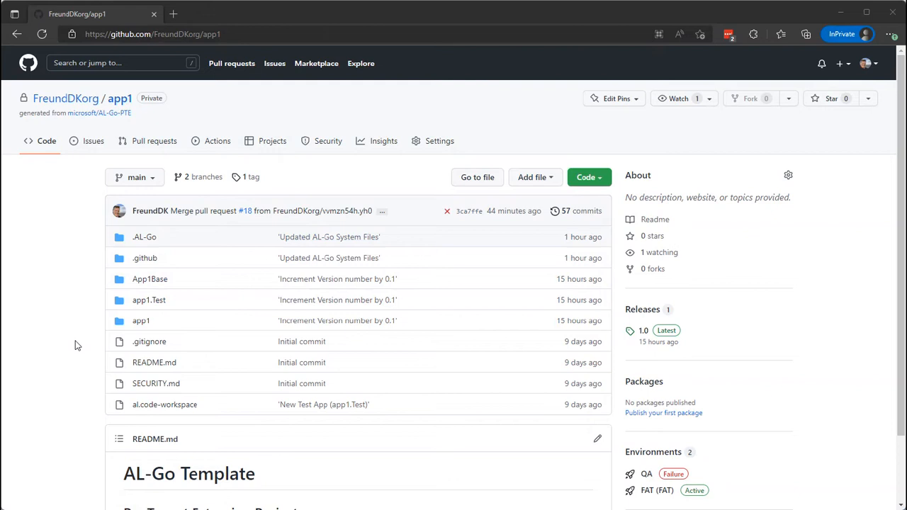
mouse_move(79, 335)
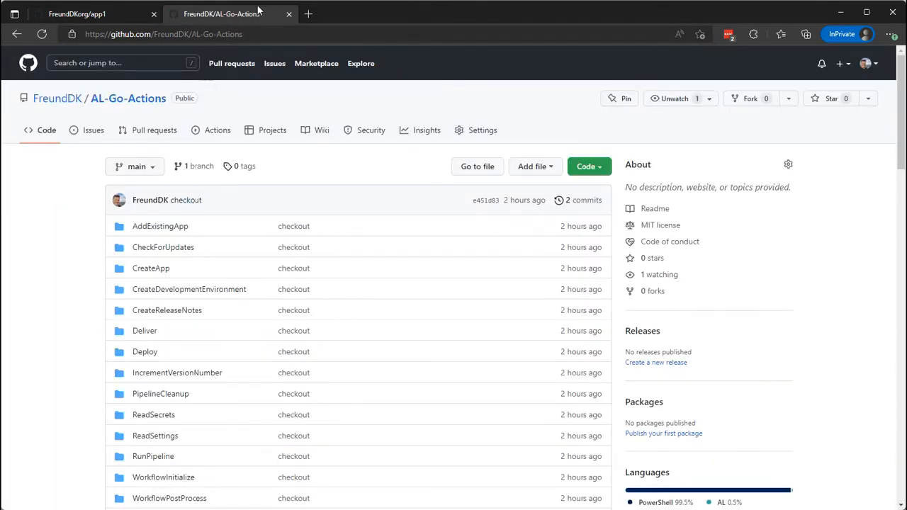
mouse_move(153, 456)
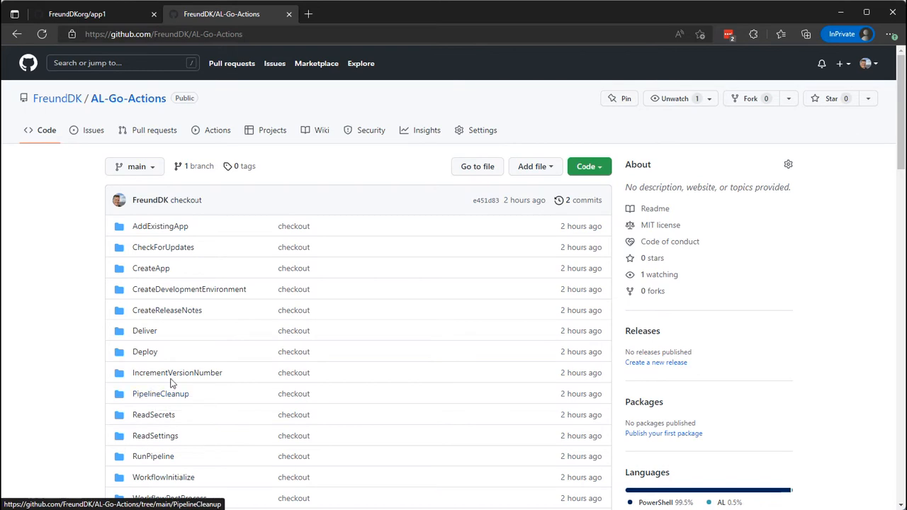
Navigate into the WorkflowInitialize folder of FreundDK/AL-Go-Actions and view its action.yaml
scroll(down, 3)
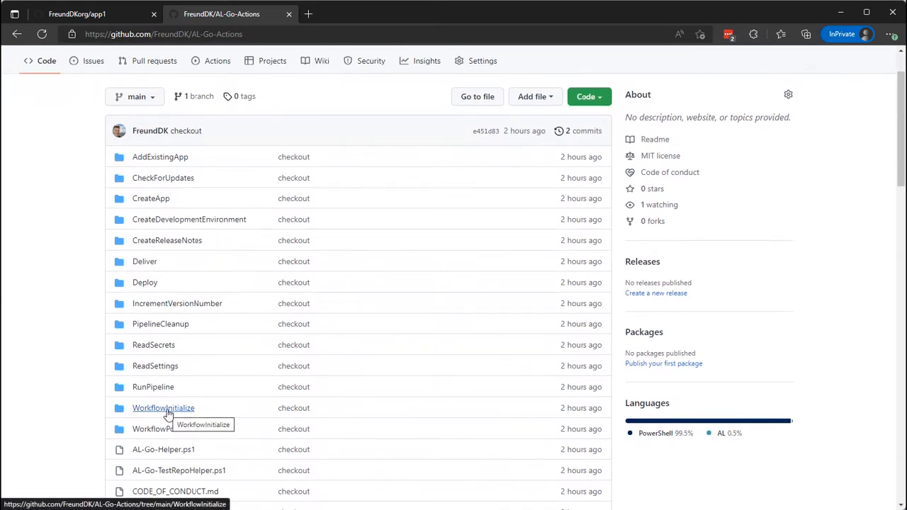
click(163, 408)
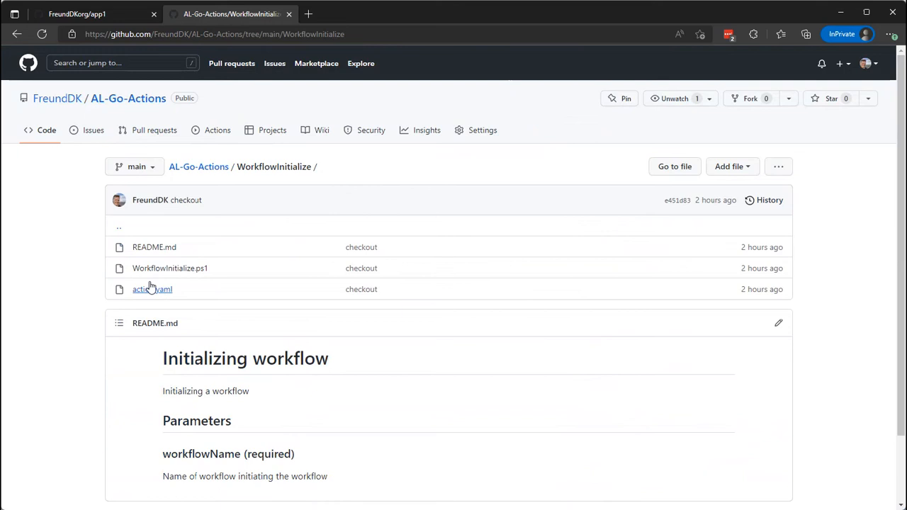
mouse_move(152, 290)
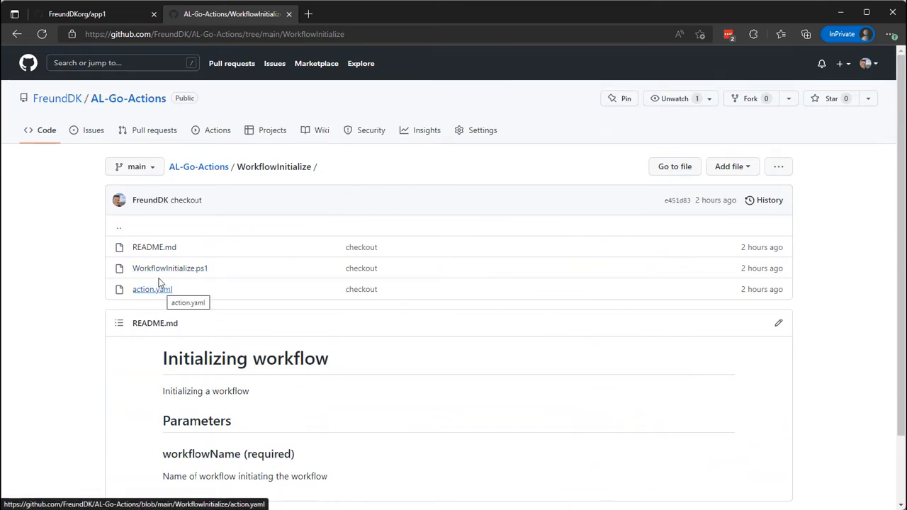
click(151, 290)
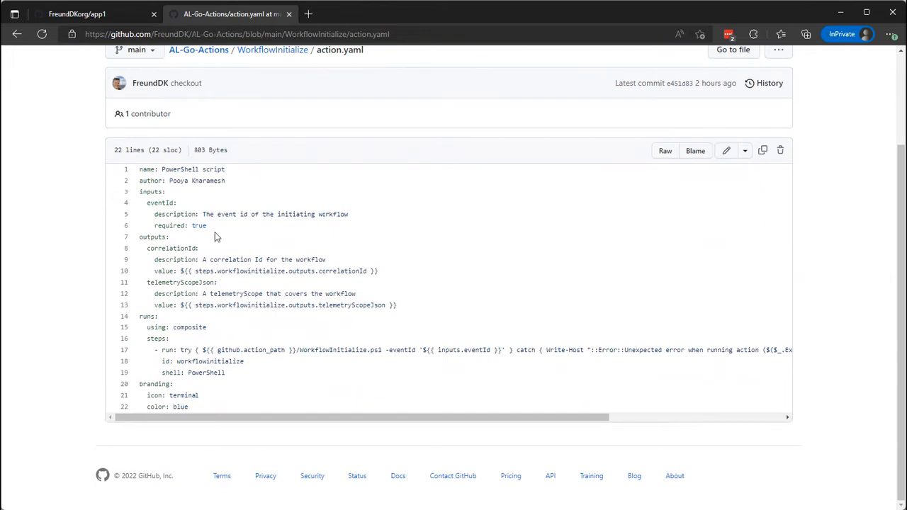
mouse_move(183, 428)
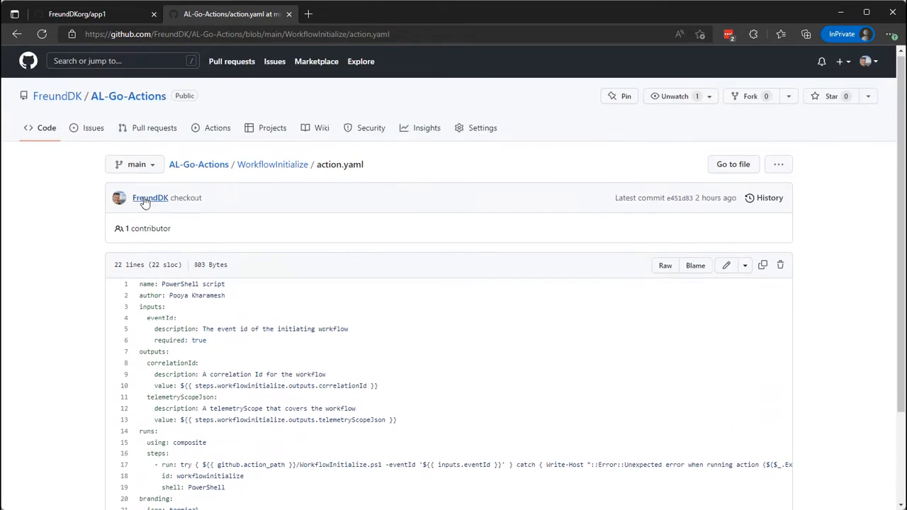
View WorkflowInitialize.ps1 and read down to its catch and finally blocks
click(272, 164)
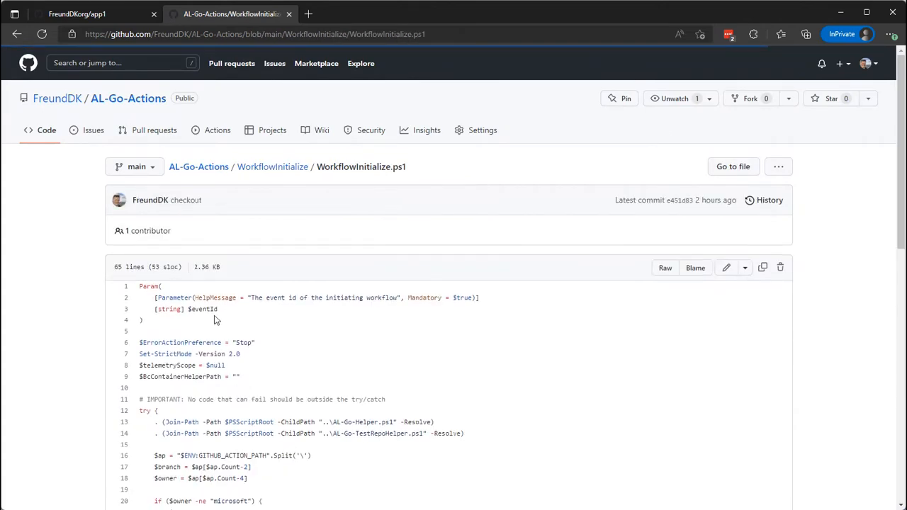
scroll(down, 3)
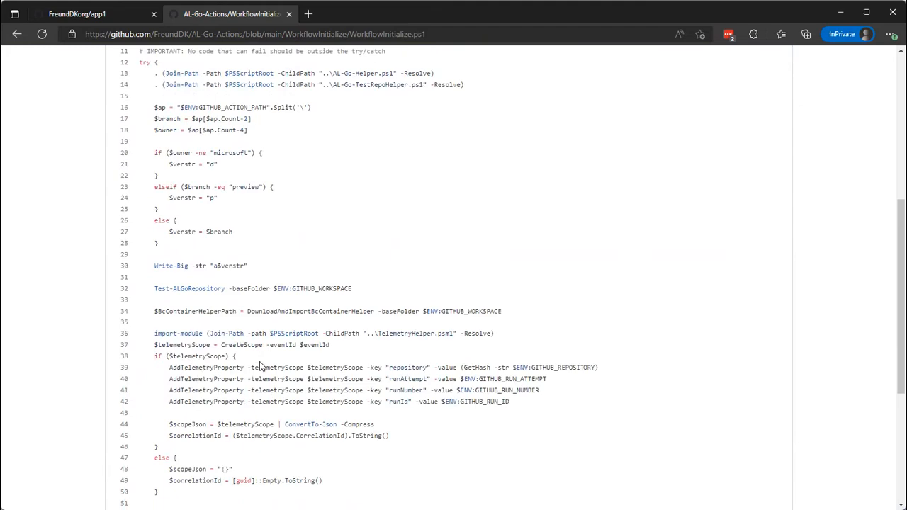
scroll(down, 3)
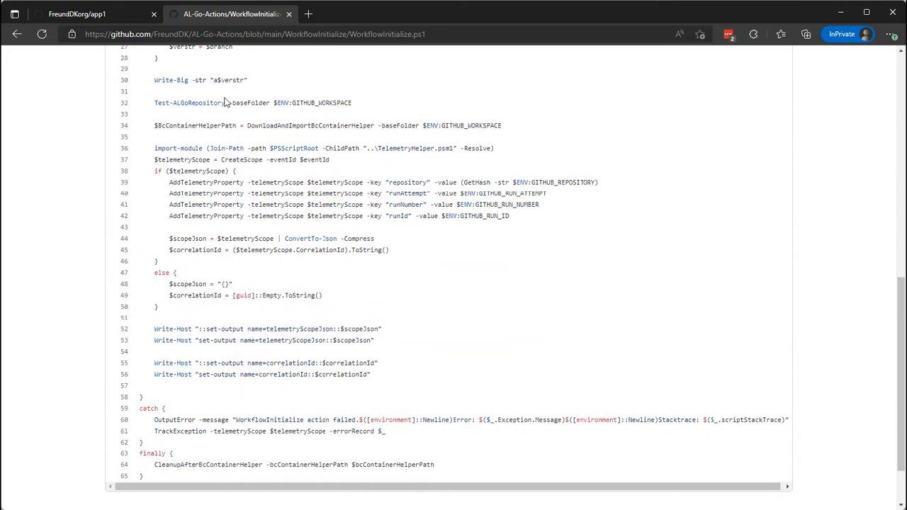
mouse_move(258, 139)
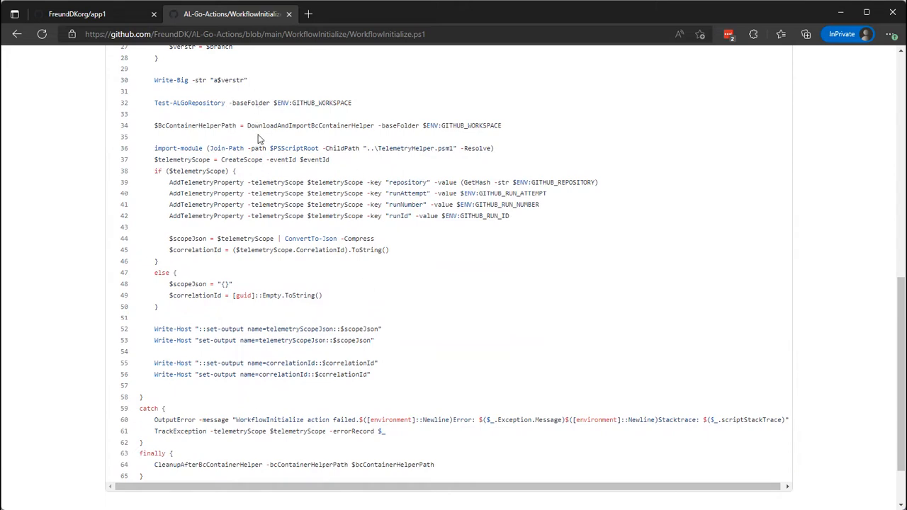
mouse_move(298, 374)
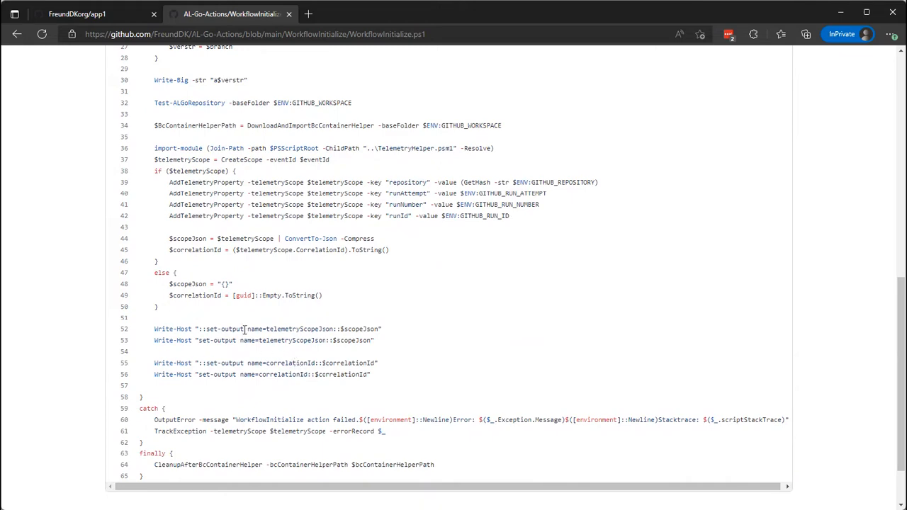
mouse_move(222, 305)
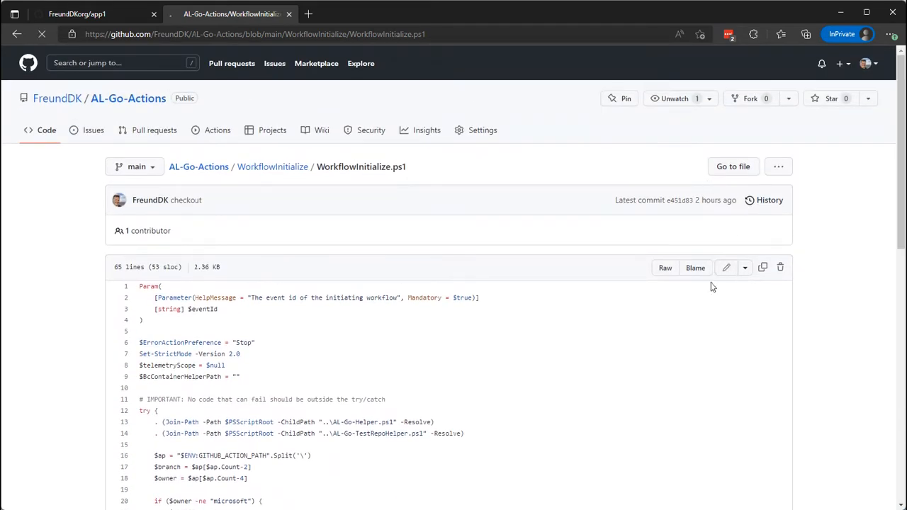
Paste the Write-Host ASCII-art banner into WorkflowInitialize.ps1, commit it to main, and return to app1
click(726, 266)
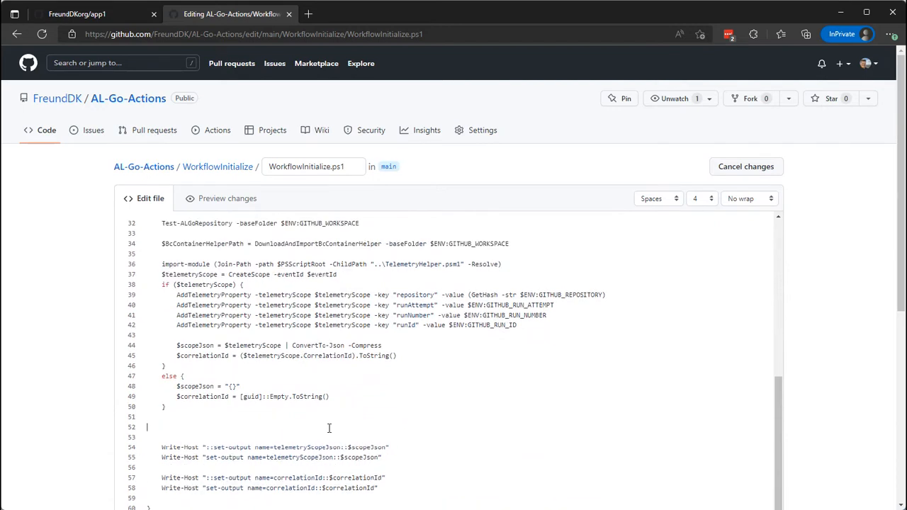
mouse_move(329, 428)
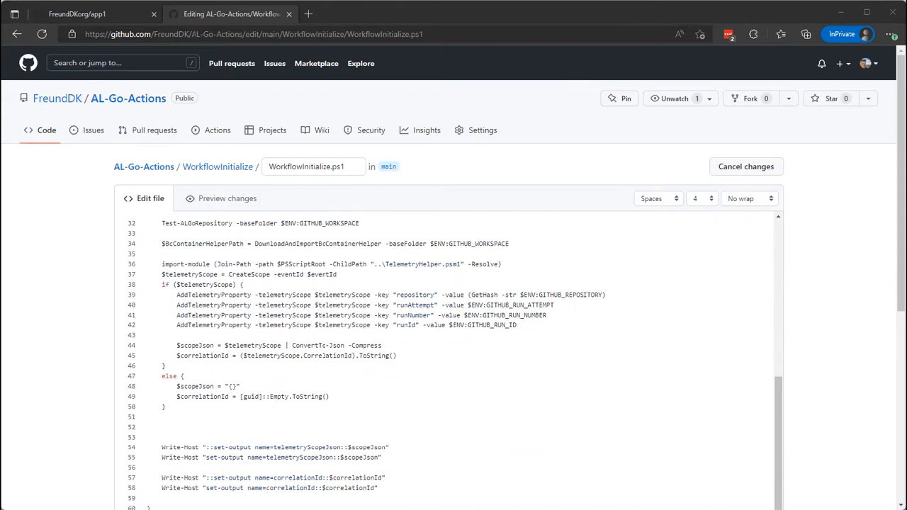
click(159, 423)
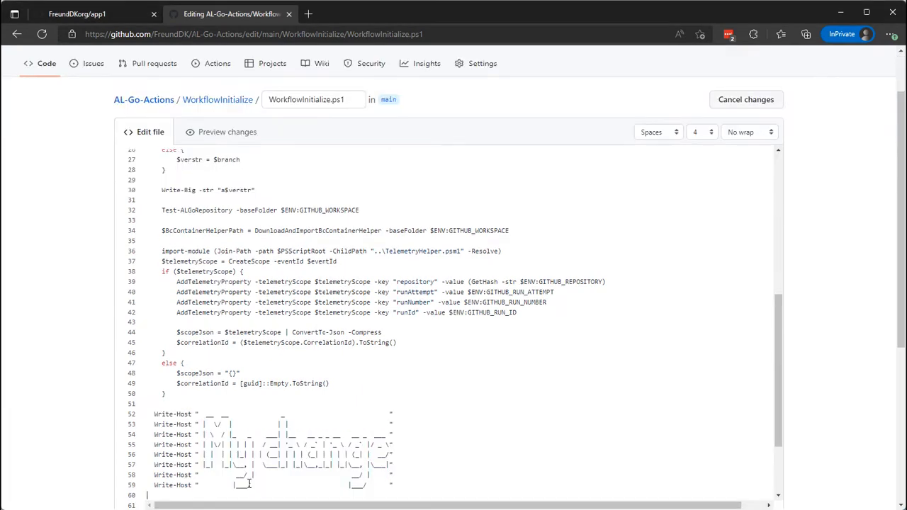
scroll(down, 3)
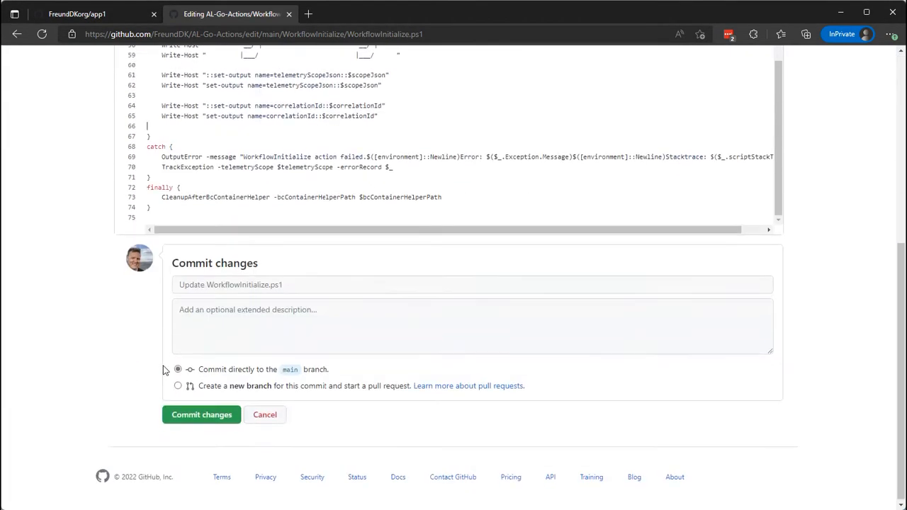
click(202, 414)
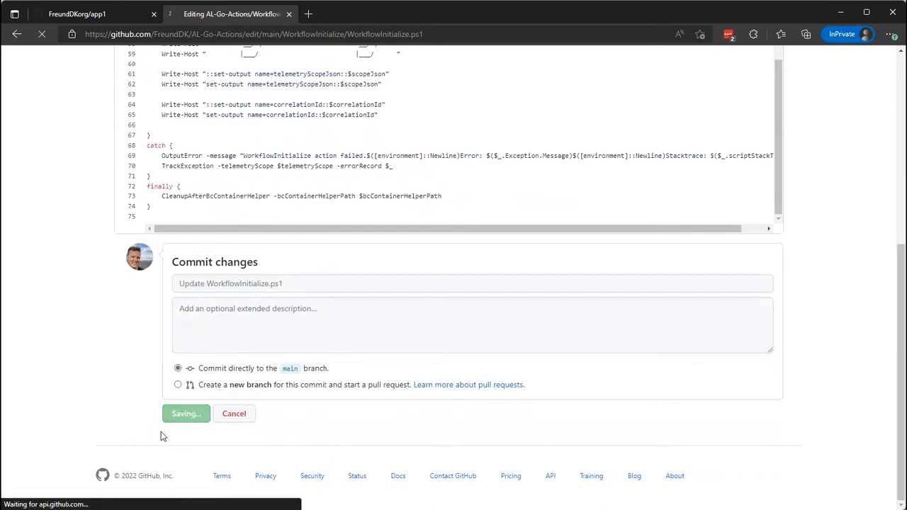
click(186, 414)
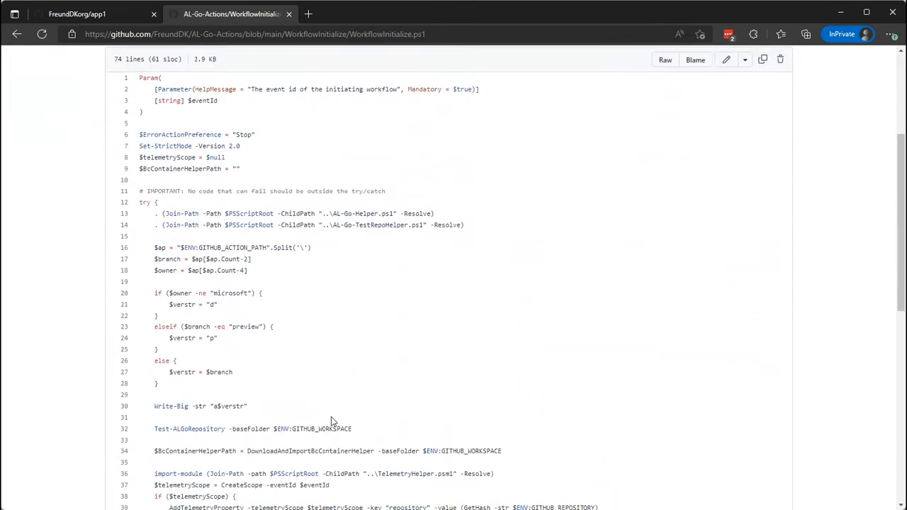
scroll(down, 3)
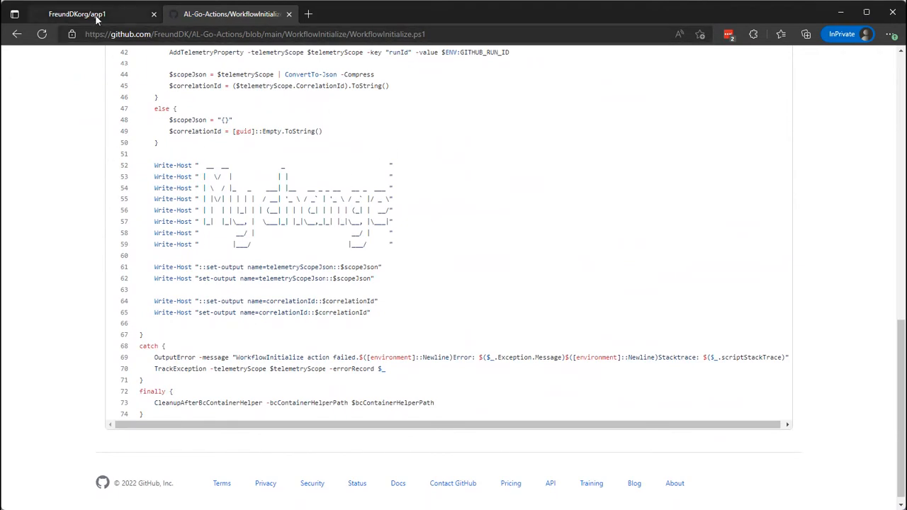
click(76, 14)
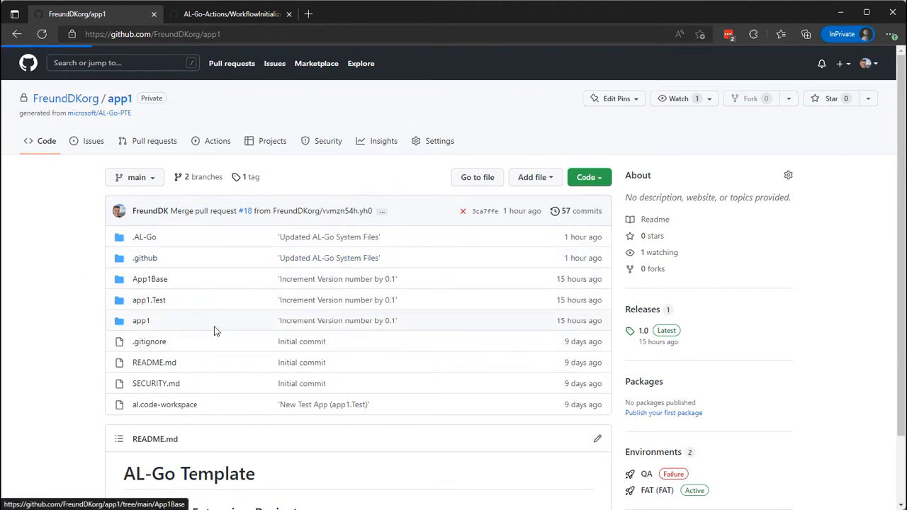
Navigate app1's .github/workflows folder and view CICD.yaml down to its Initialization job
click(144, 258)
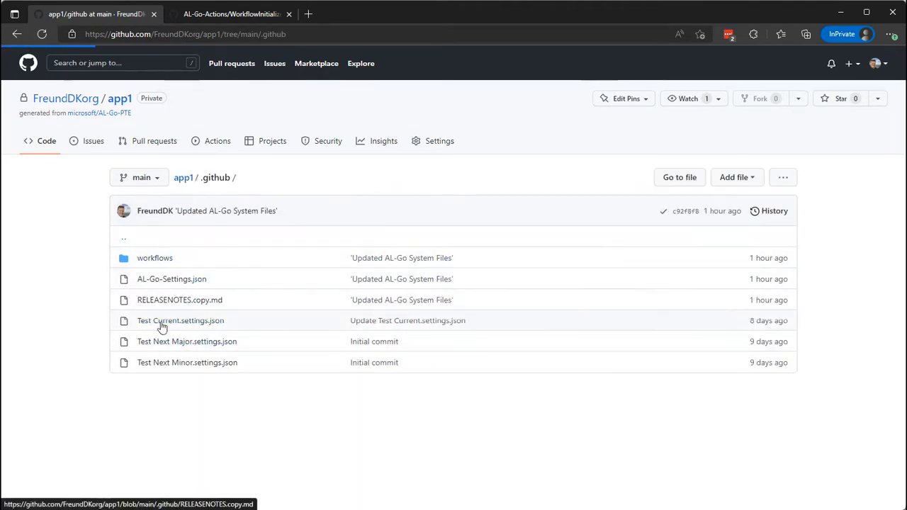
click(154, 258)
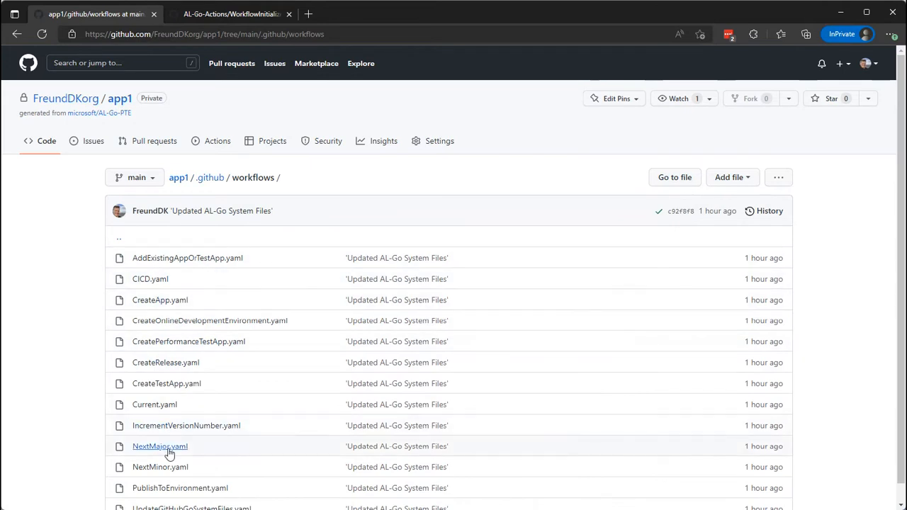
scroll(down, 3)
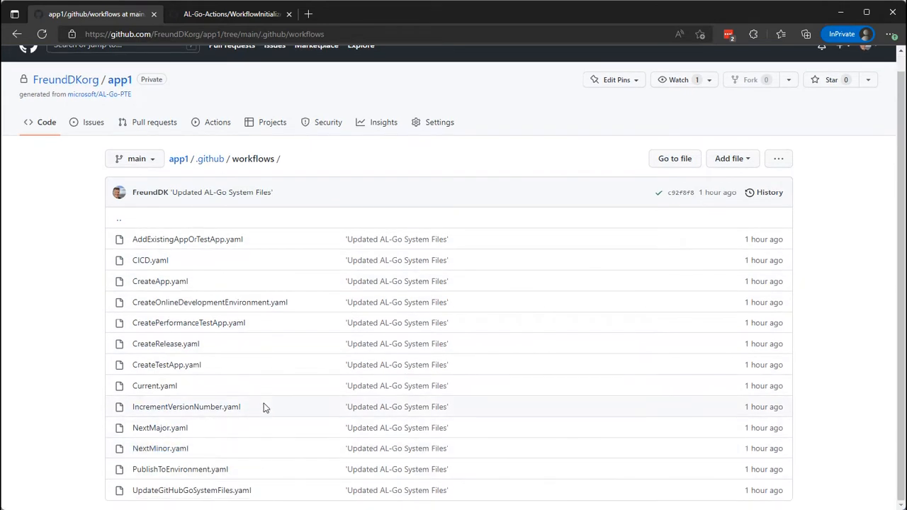
mouse_move(151, 261)
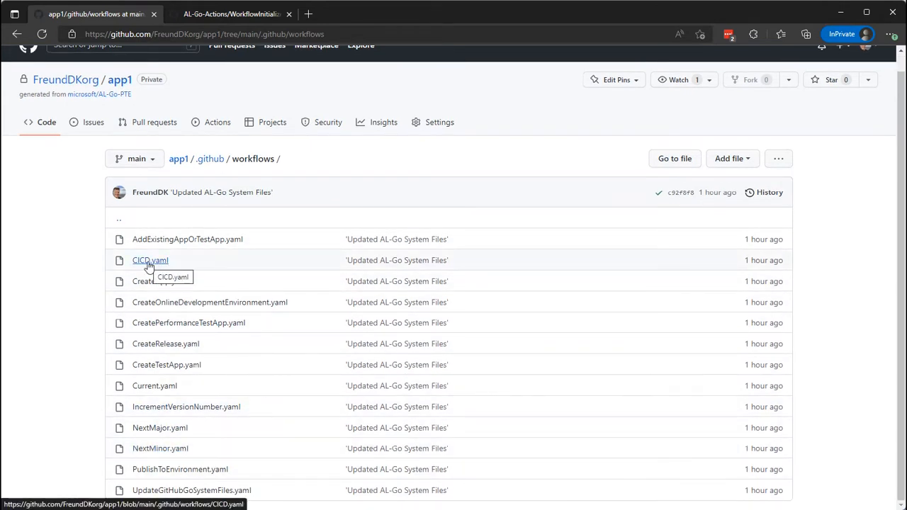
click(150, 261)
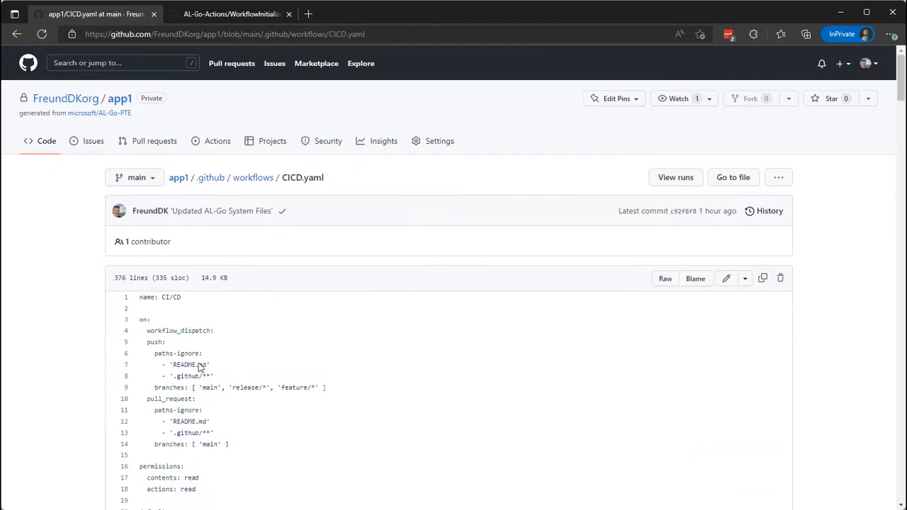
scroll(down, 3)
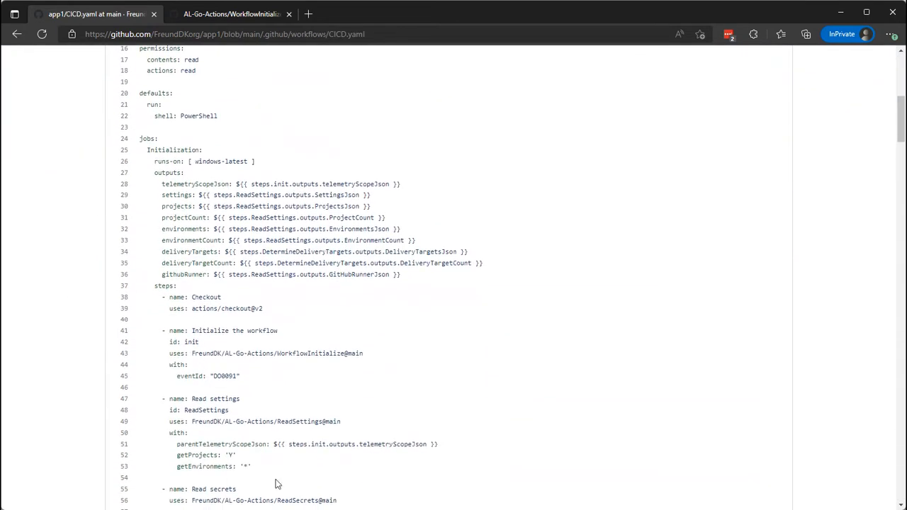
mouse_move(164, 160)
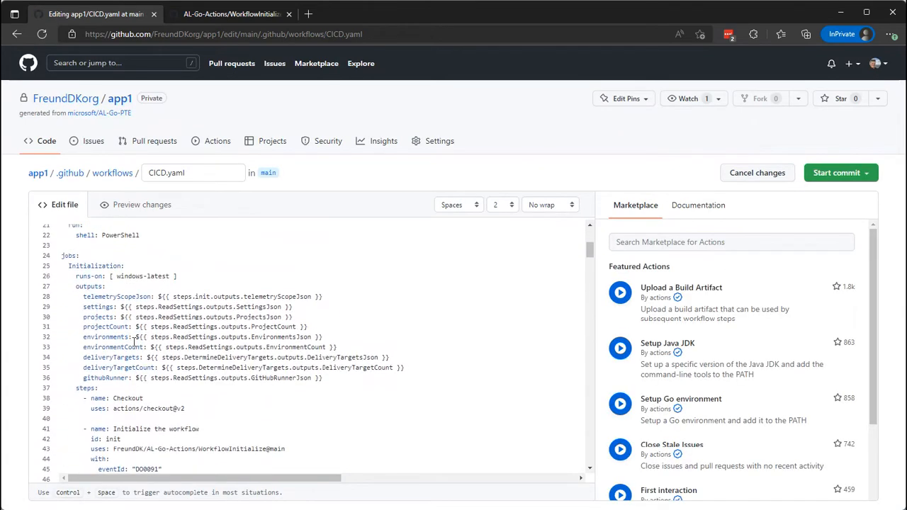
Commit the MyTask ASCII-art step in CICD.yaml directly to the main branch
scroll(down, 3)
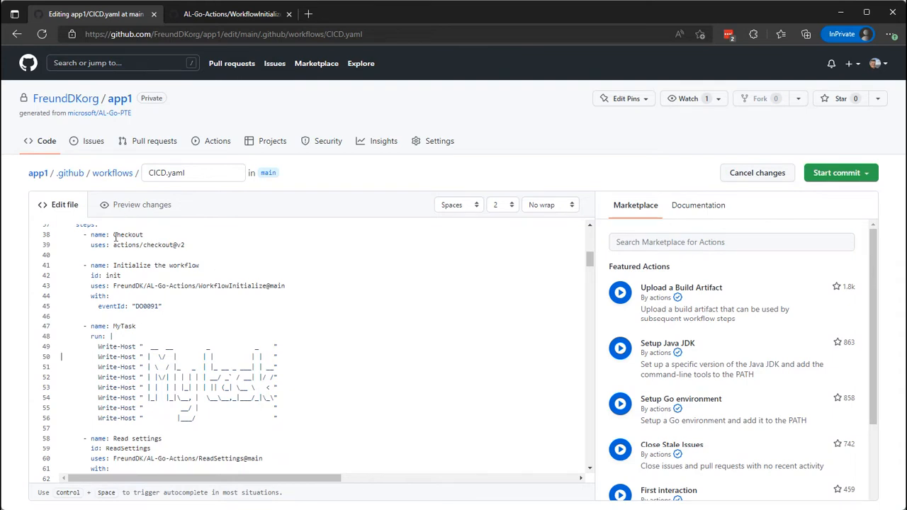
mouse_move(295, 329)
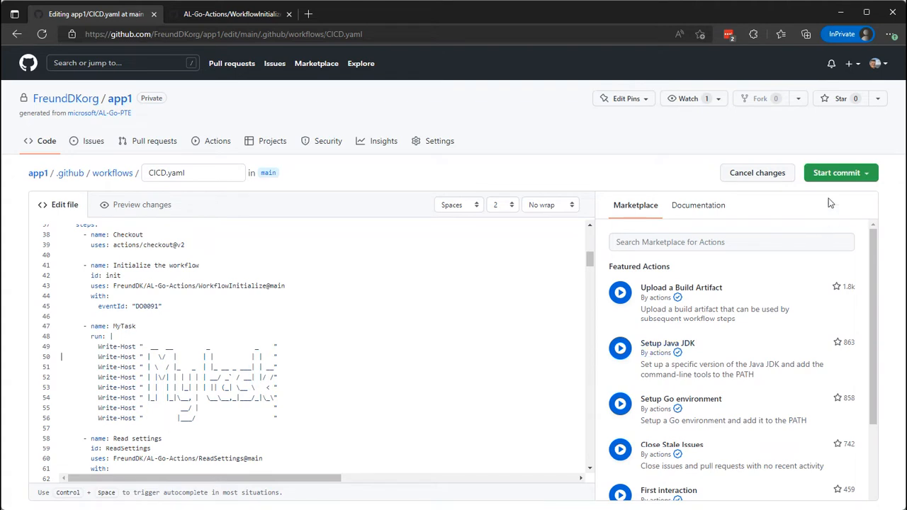
click(840, 173)
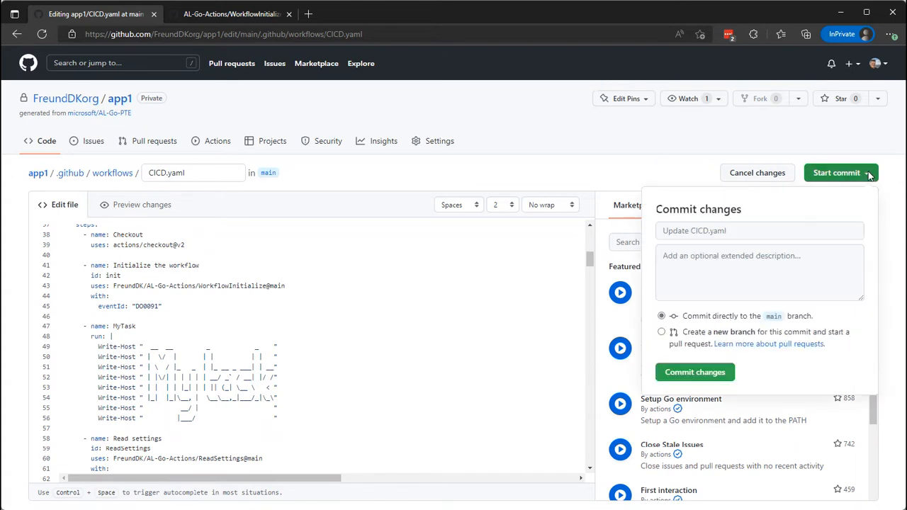
click(694, 372)
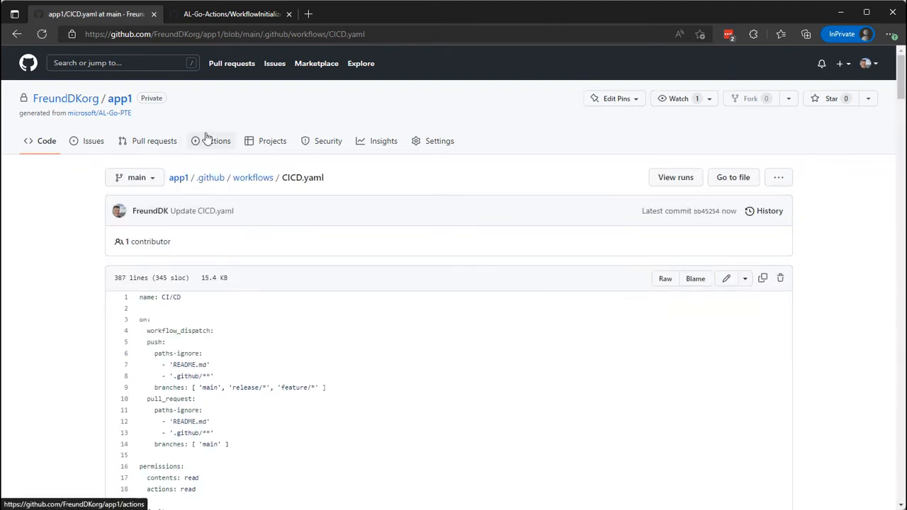
From Actions, manually run the CI/CD workflow on branch main
click(218, 141)
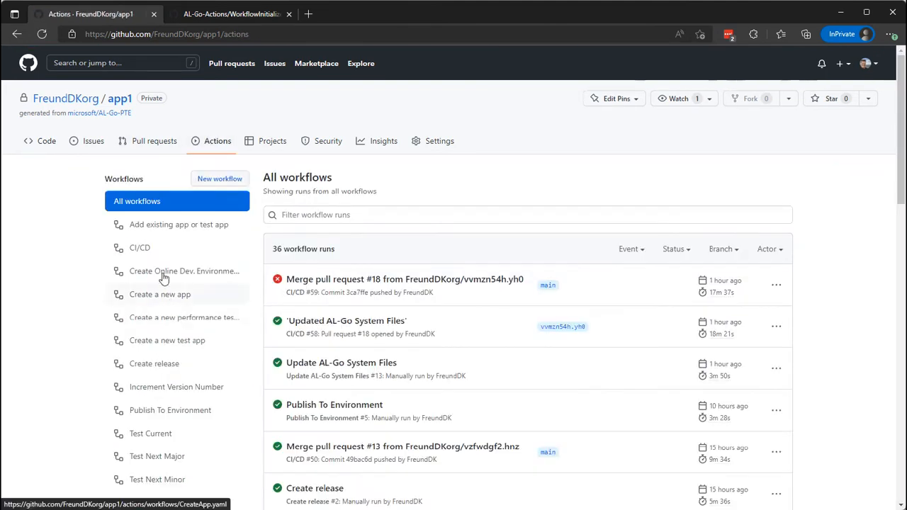
click(139, 247)
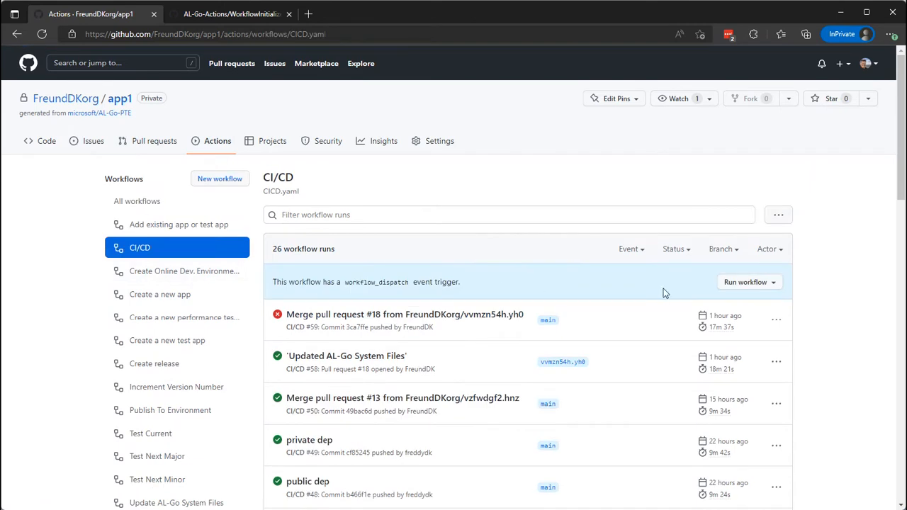
click(746, 283)
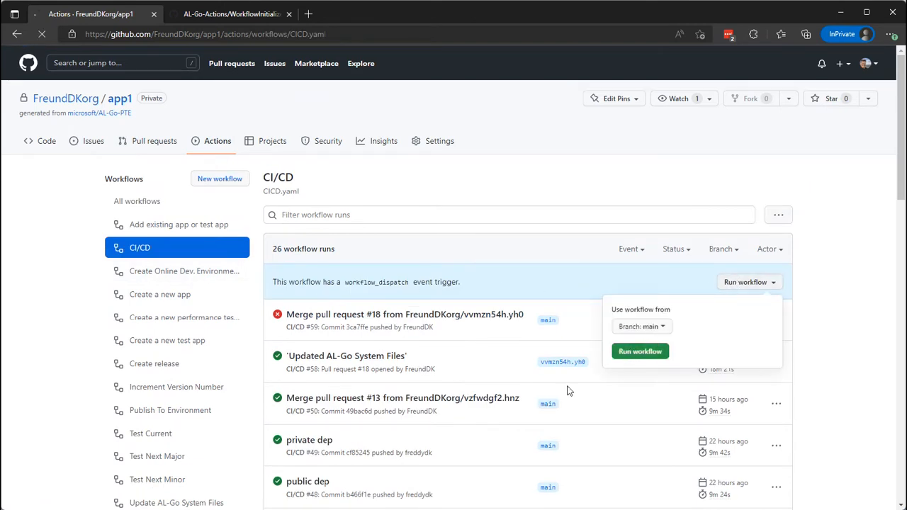
click(640, 352)
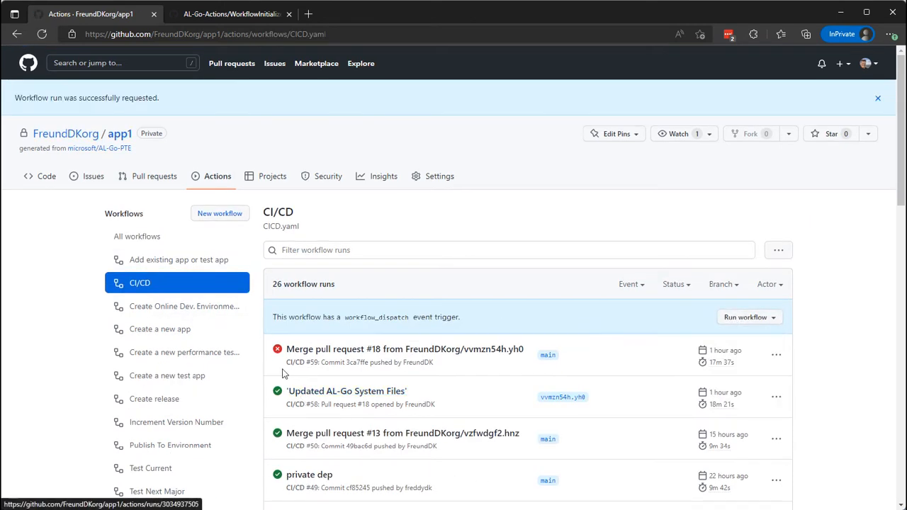
mouse_move(300, 383)
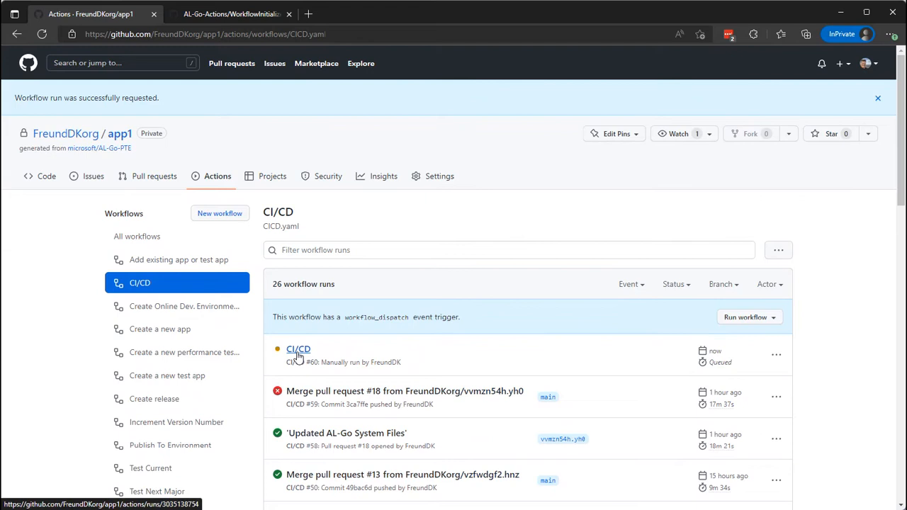
Follow run #60's Initialization job log through the ASCII-art banners until it succeeds
click(298, 349)
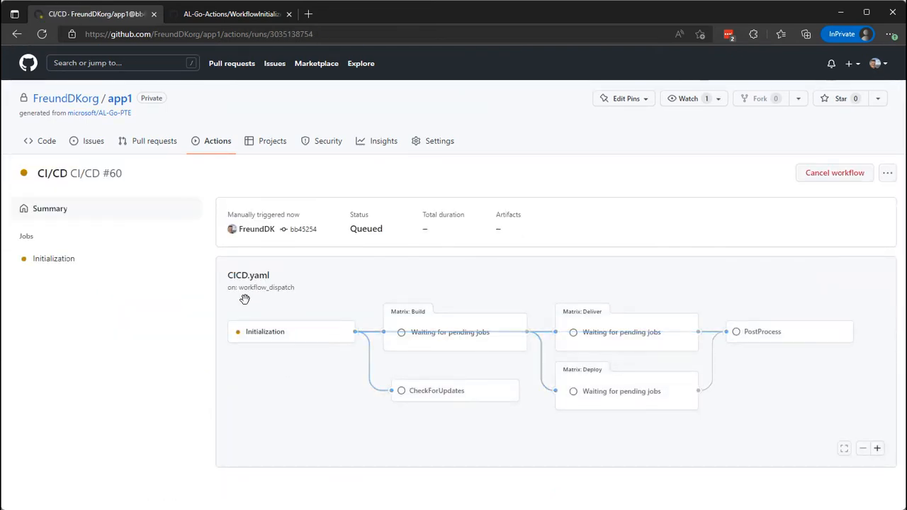
mouse_move(265, 332)
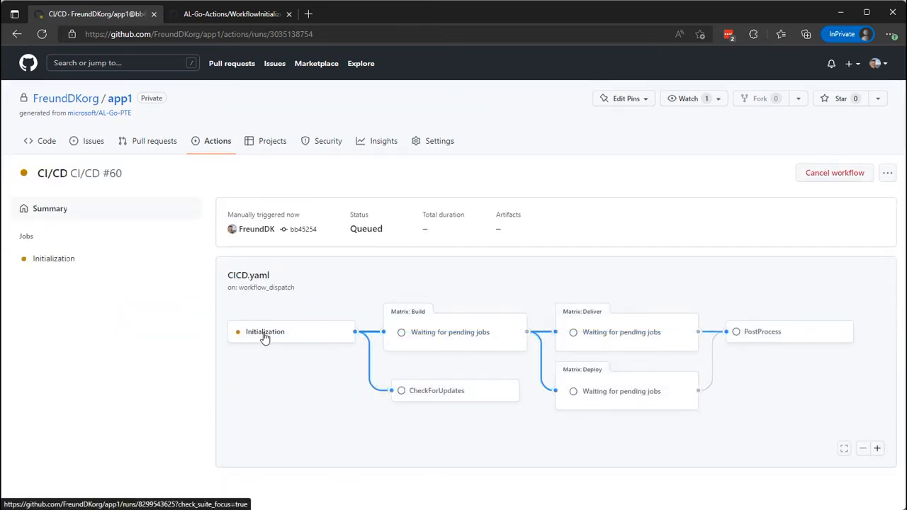
mouse_move(272, 333)
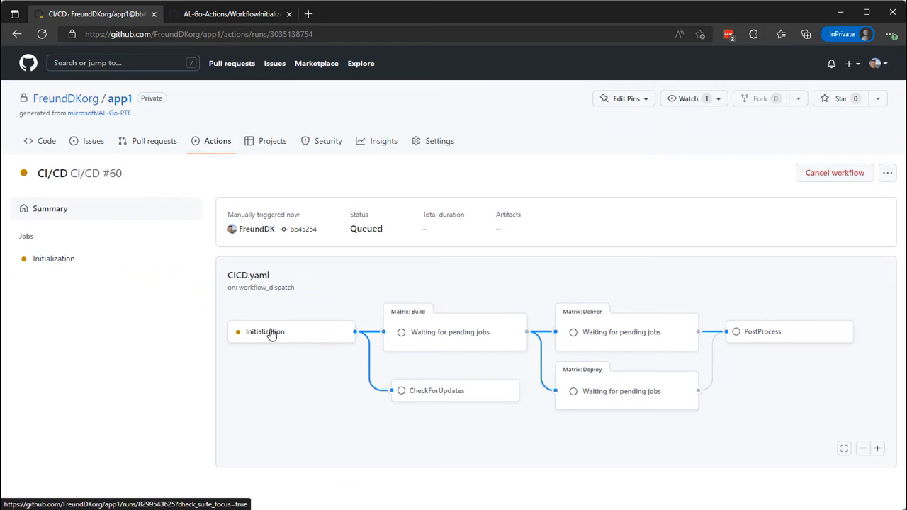
mouse_move(286, 335)
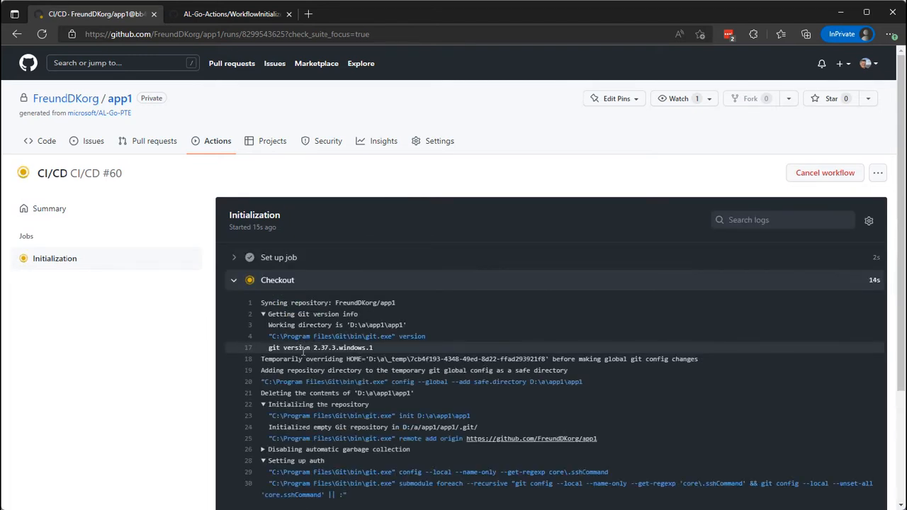
scroll(down, 3)
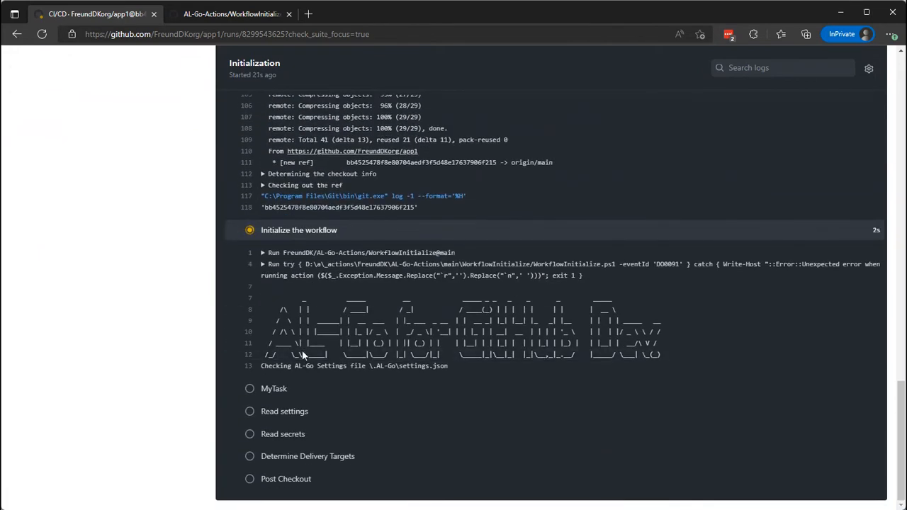
mouse_move(745, 385)
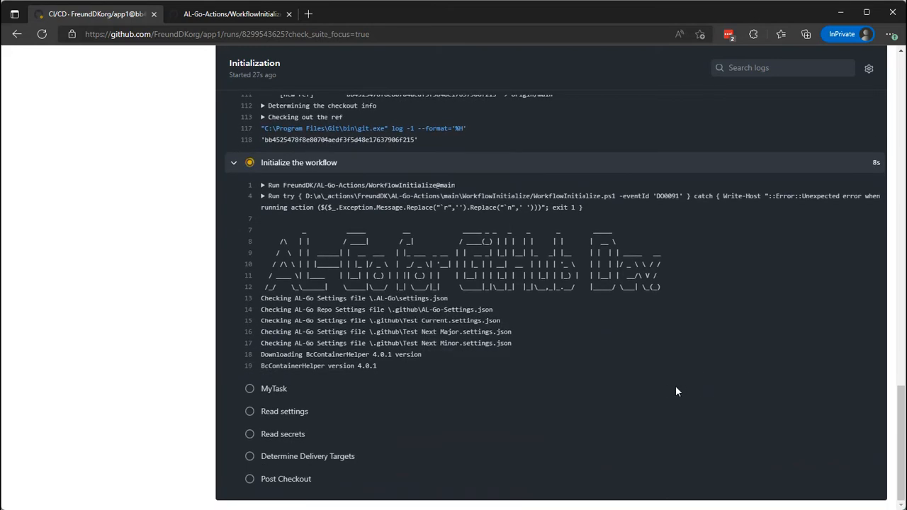
mouse_move(693, 390)
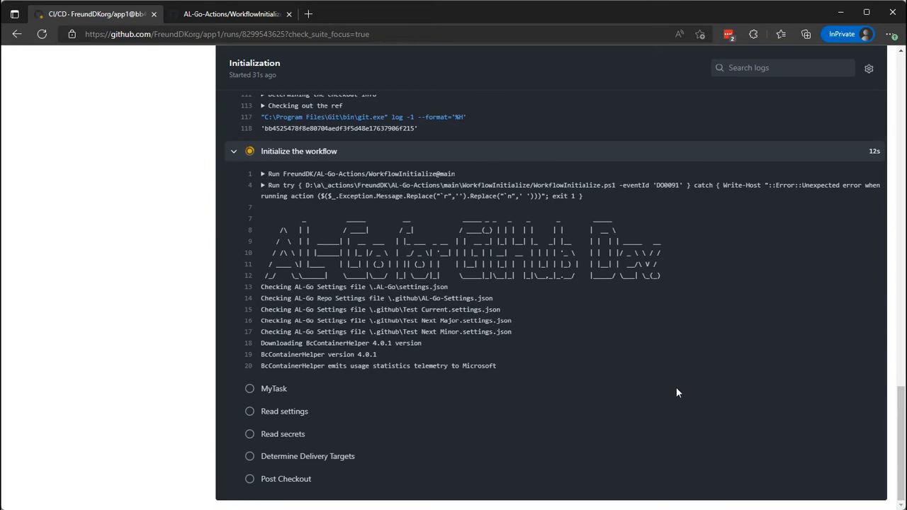
mouse_move(661, 396)
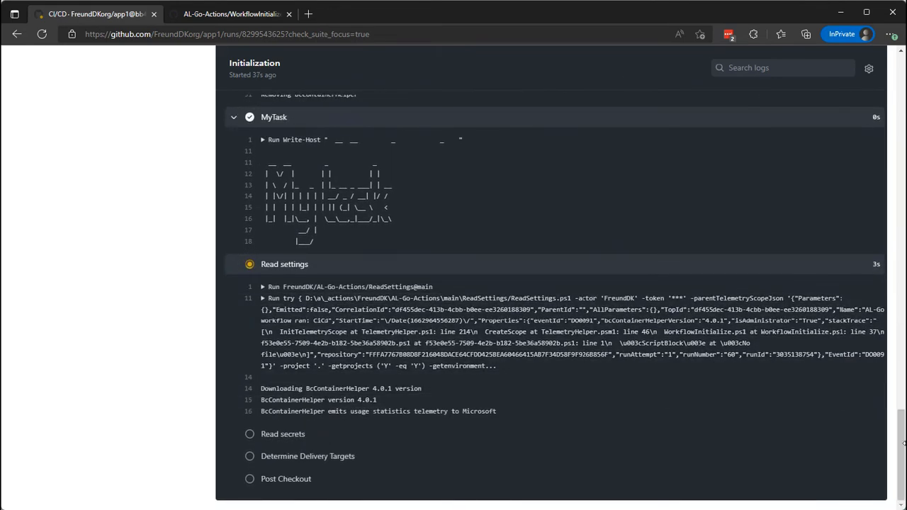
scroll(down, 3)
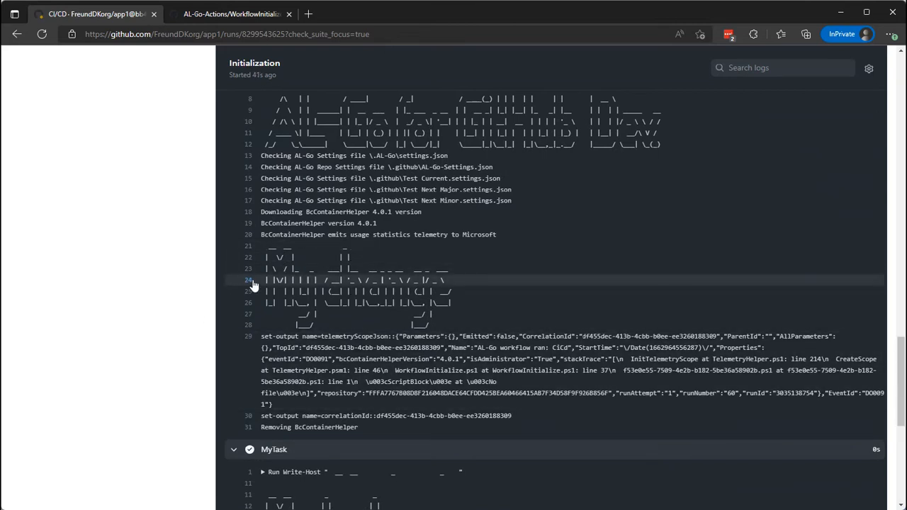
scroll(down, 3)
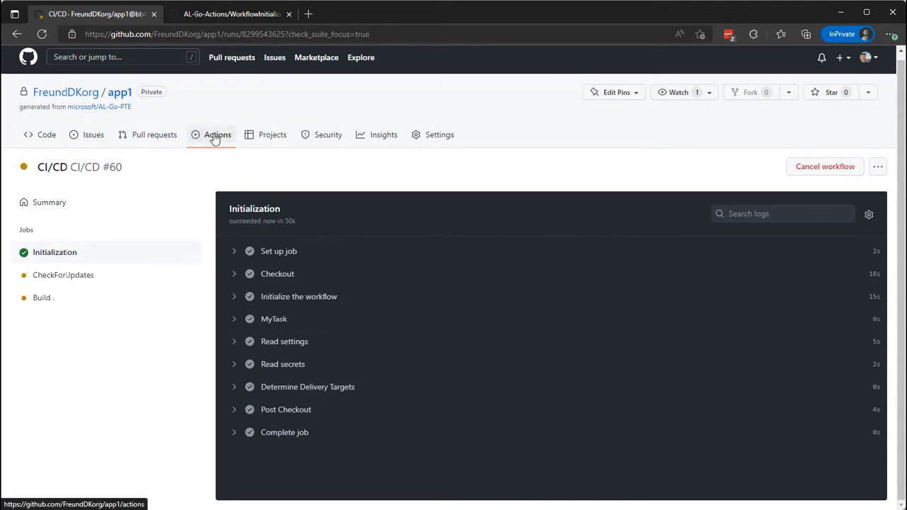
Return to the Actions list and reopen CI/CD run #60's summary graph
click(219, 135)
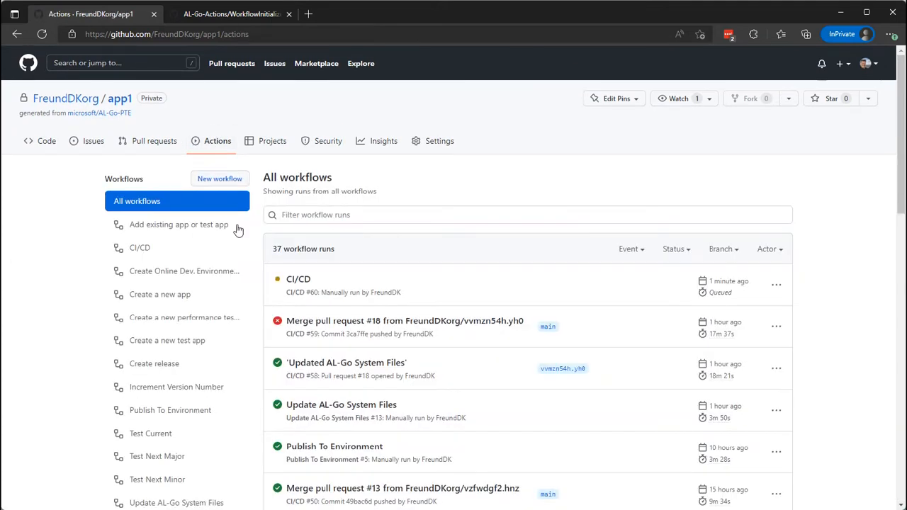
click(298, 278)
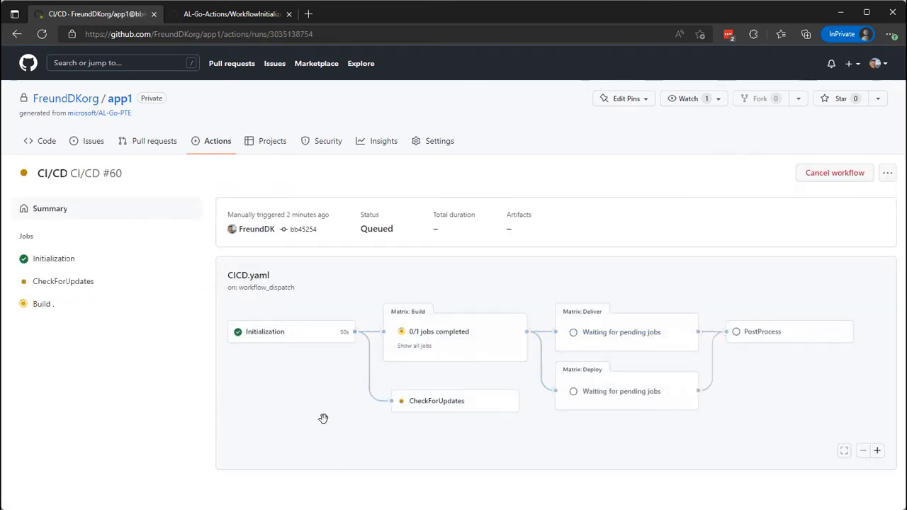
mouse_move(391, 413)
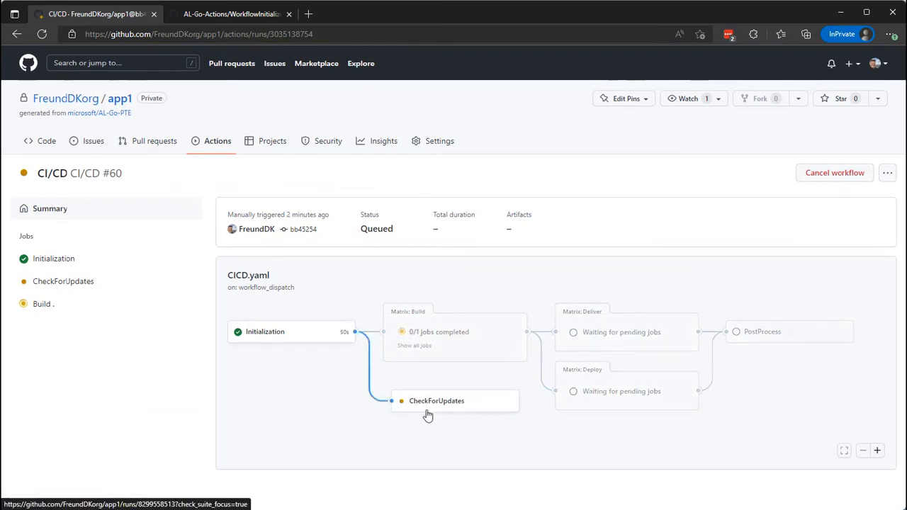
mouse_move(119, 428)
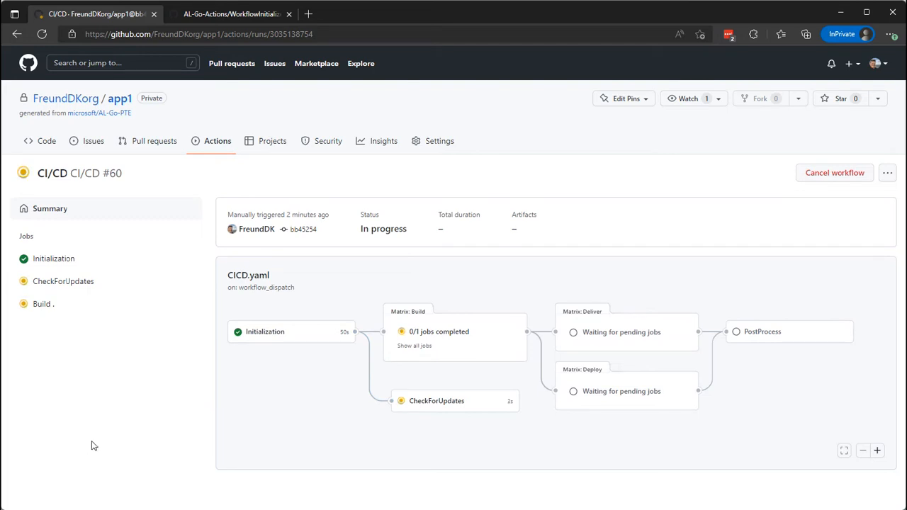
mouse_move(139, 428)
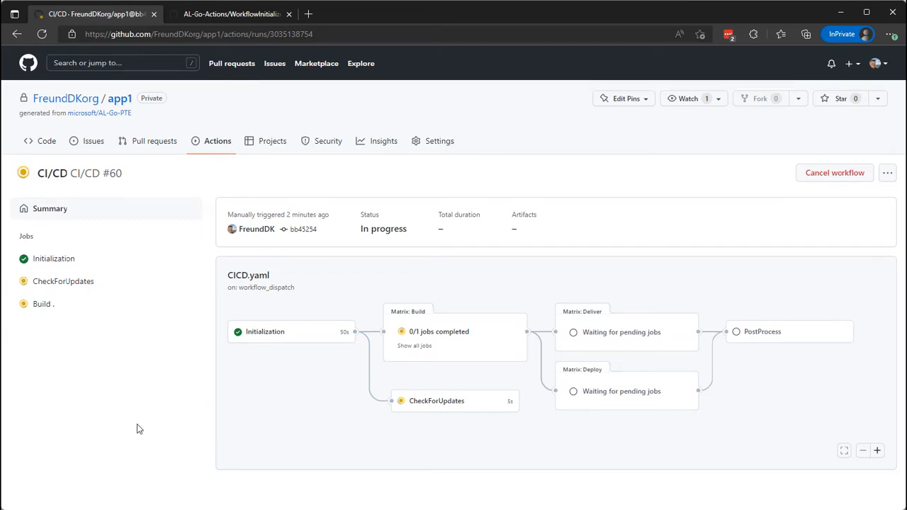
mouse_move(115, 419)
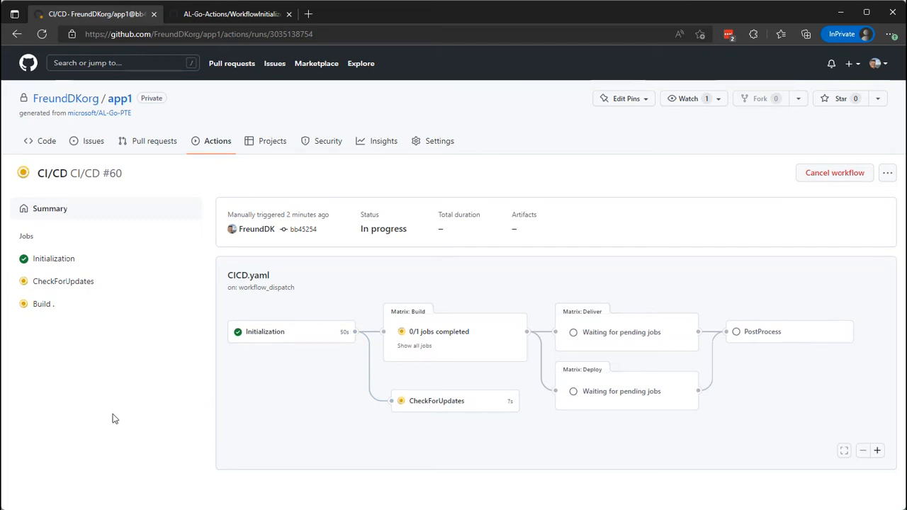
mouse_move(218, 377)
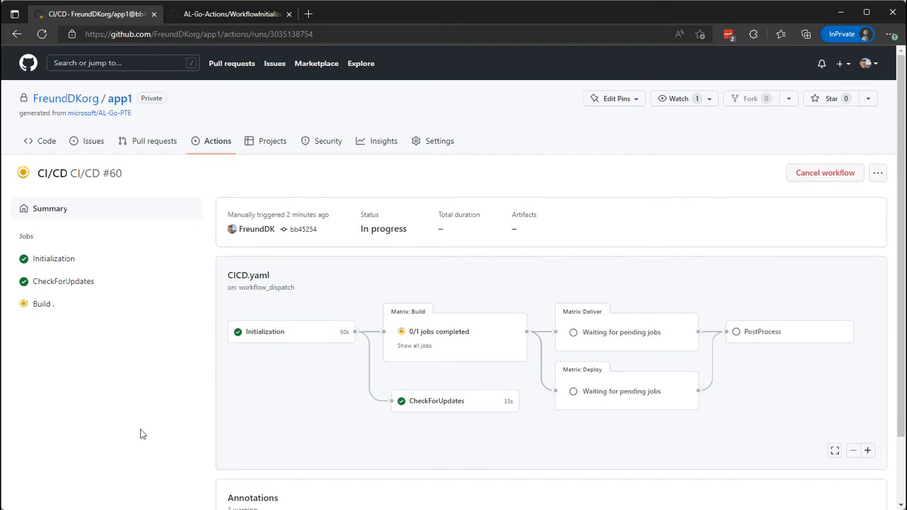
Scroll the run #60 summary to the CheckForUpdates annotation warning about AL-Go system updates
scroll(down, 3)
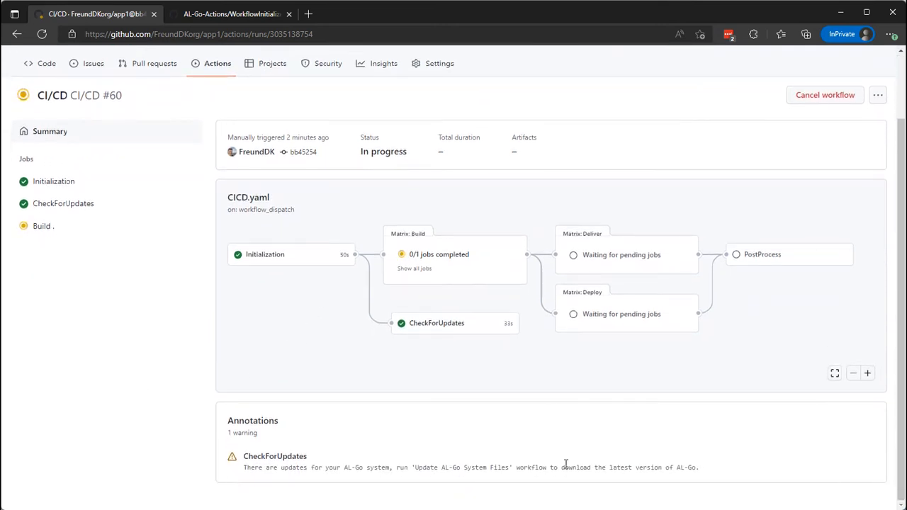
mouse_move(485, 484)
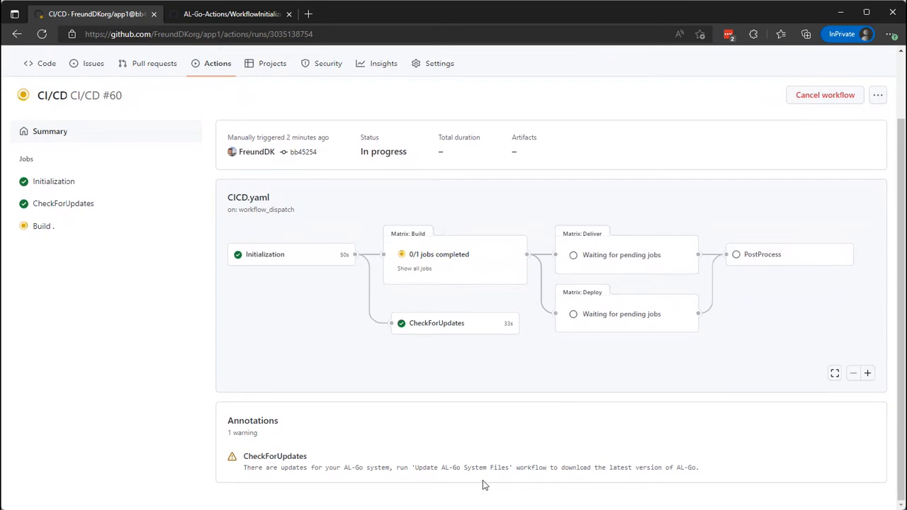
mouse_move(550, 488)
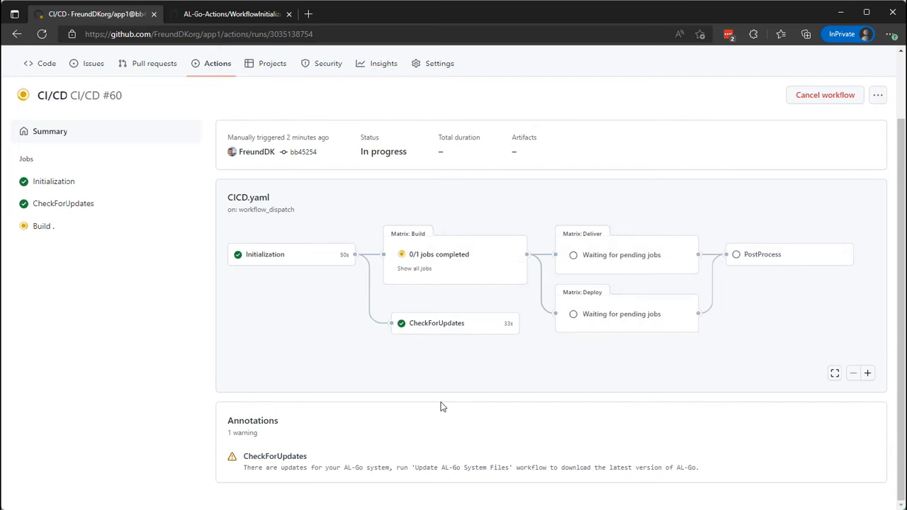
mouse_move(385, 434)
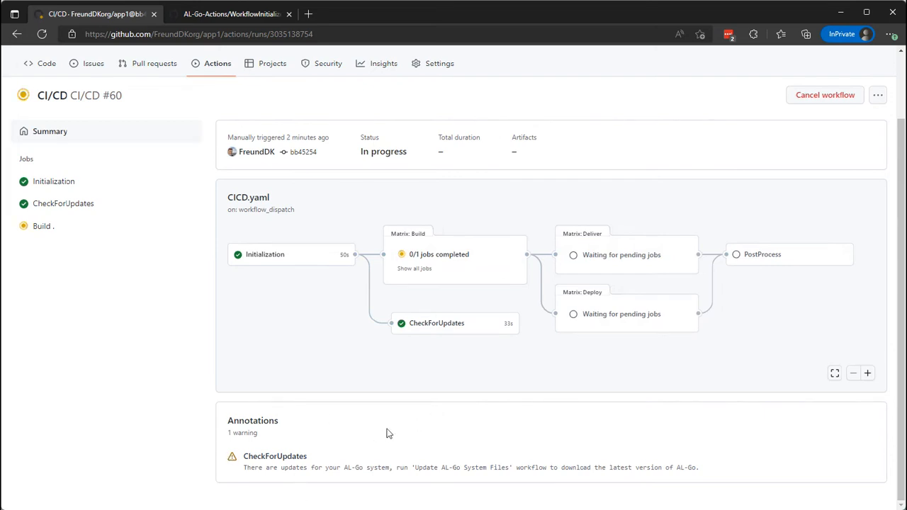
mouse_move(429, 333)
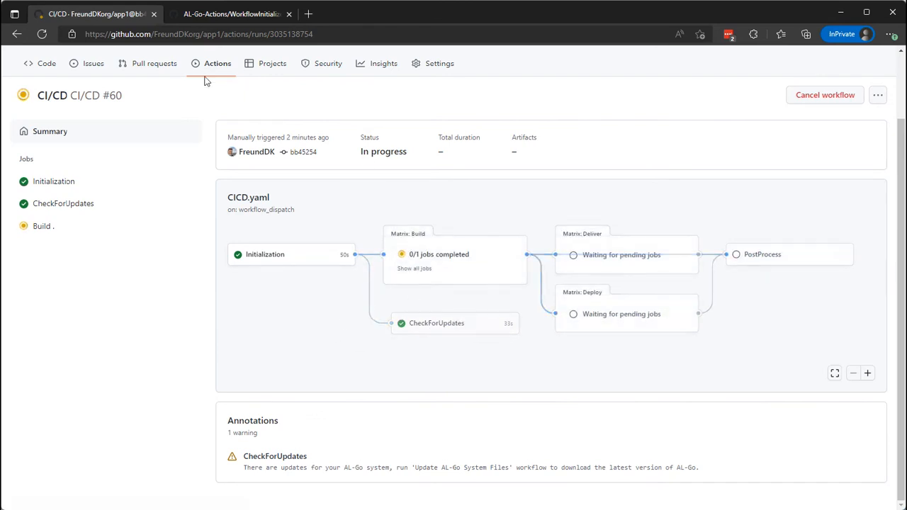
mouse_move(45, 63)
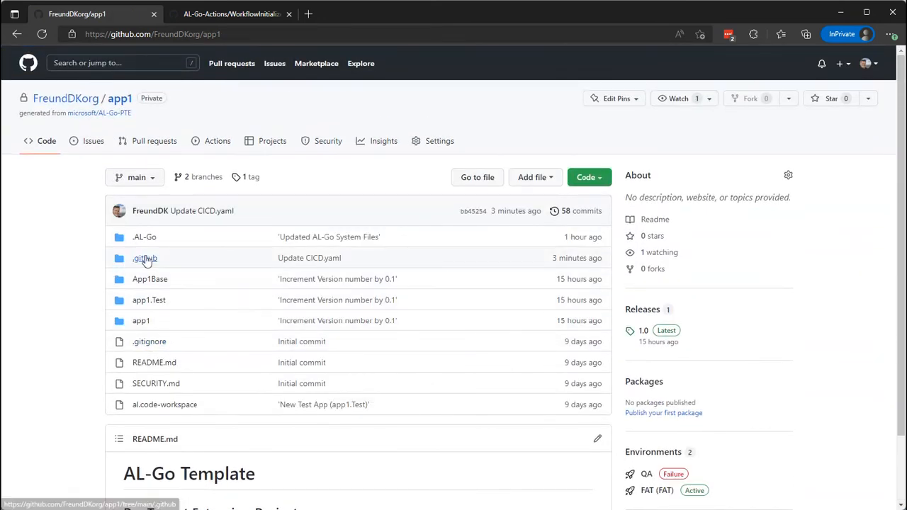
Reopen app1's CICD.yaml and scroll down to the MyTask ASCII-art step
click(145, 259)
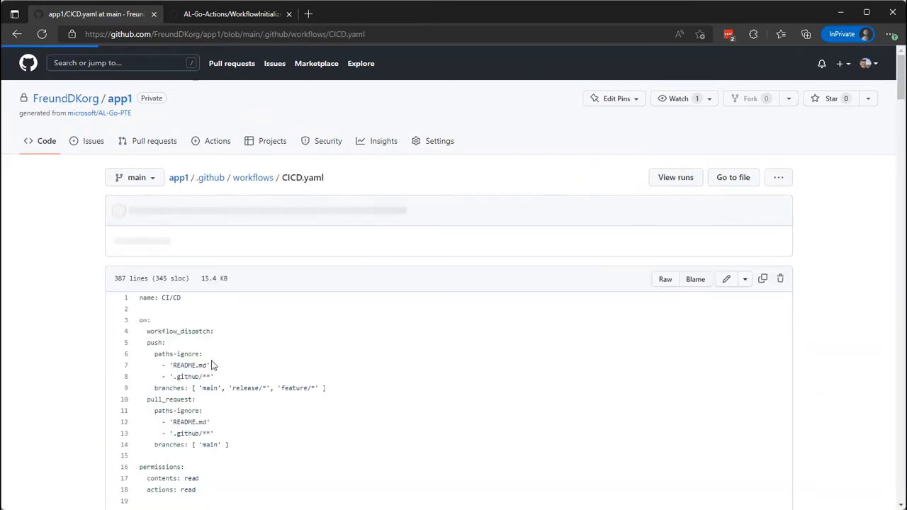
scroll(down, 3)
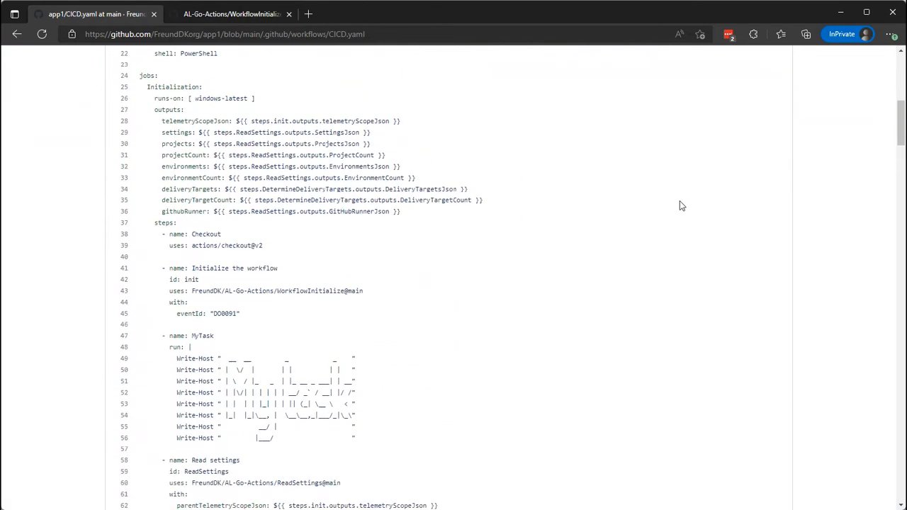
scroll(down, 3)
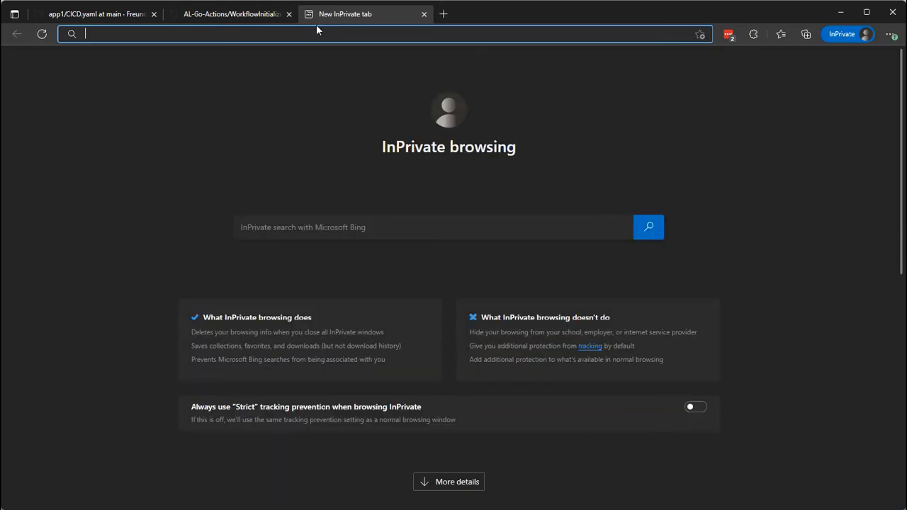
Navigate the new tab to github.com/freunddk/AL-Go-PTE, the template repository
text(github.com/microsoft/AL-Go)
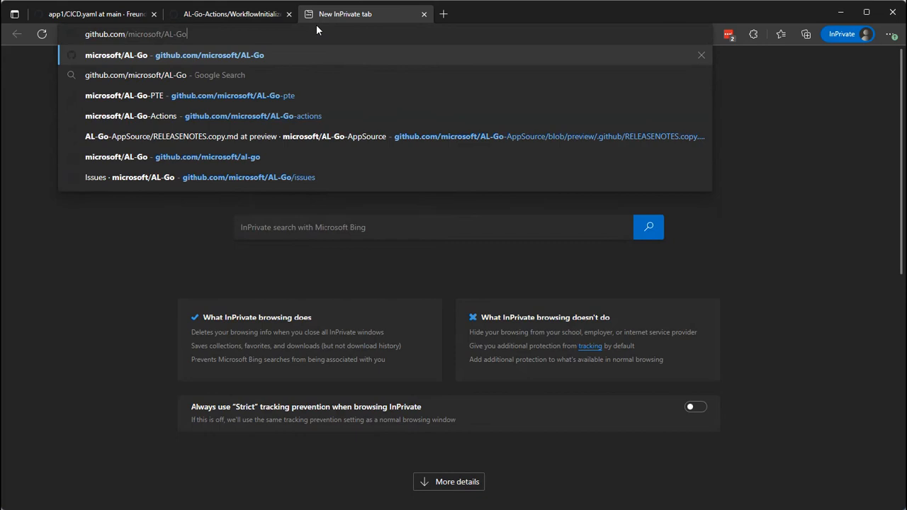
text(github.com/freund)
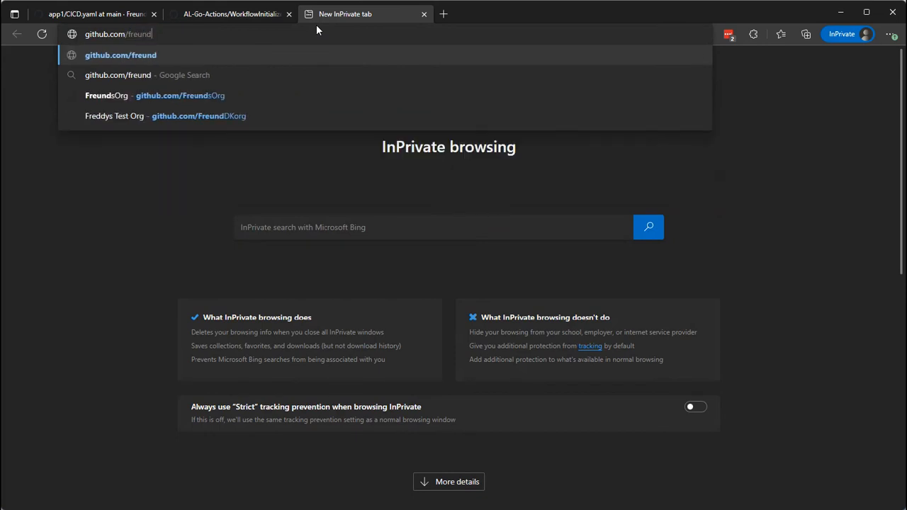
text(dk)
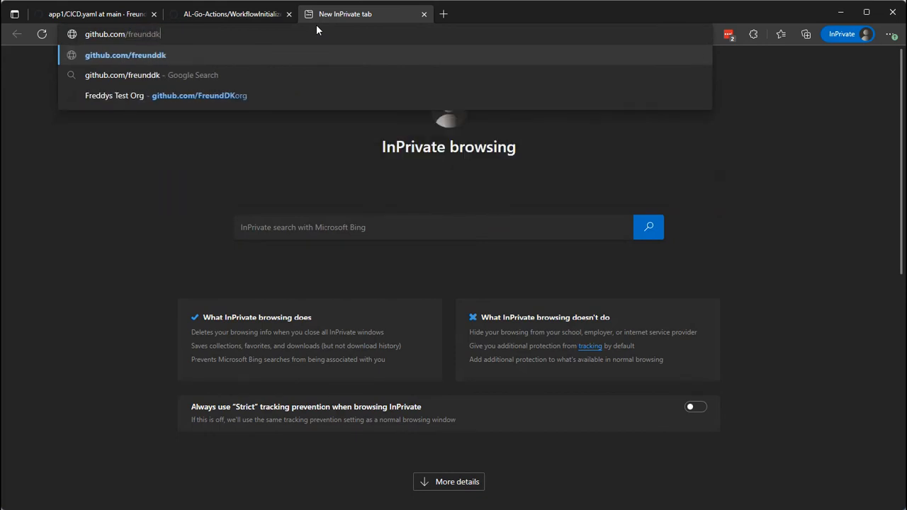
text(/A)
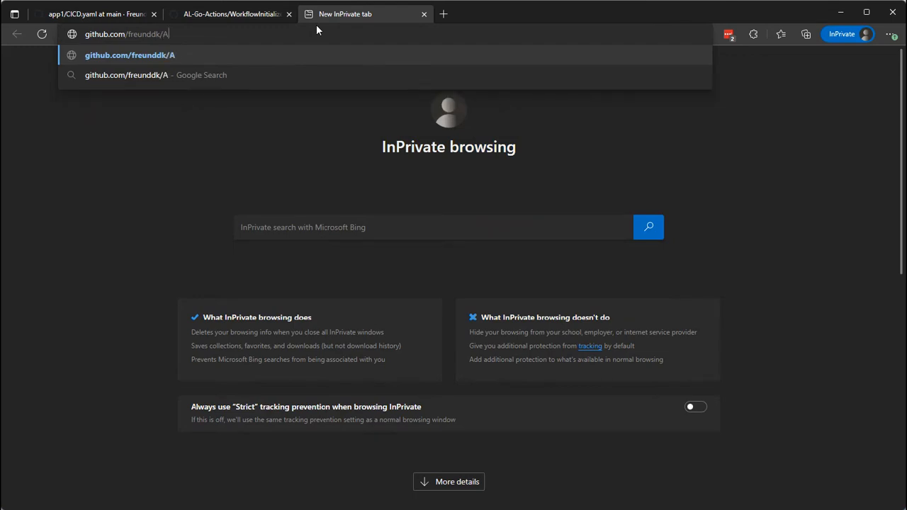
text(L-Go-PTE)
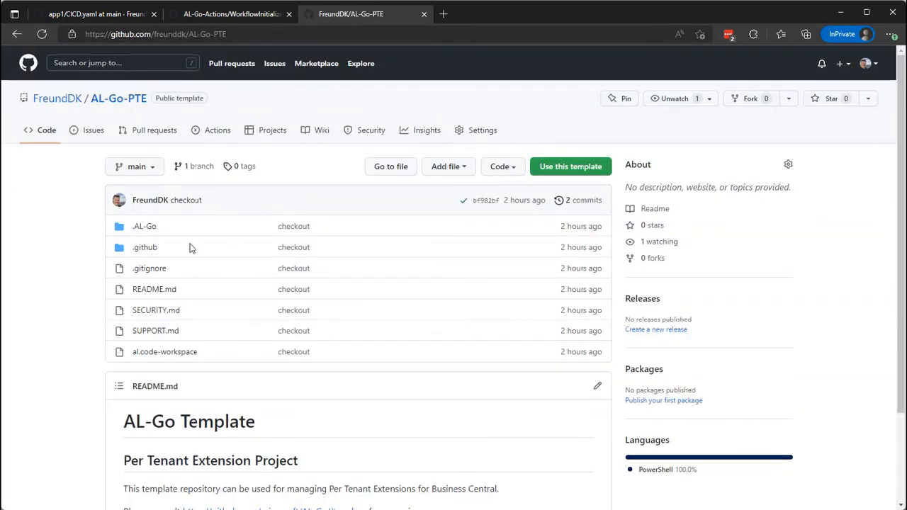
Go into .github/workflows and bring the template's CICD.yaml into the file editor
click(145, 246)
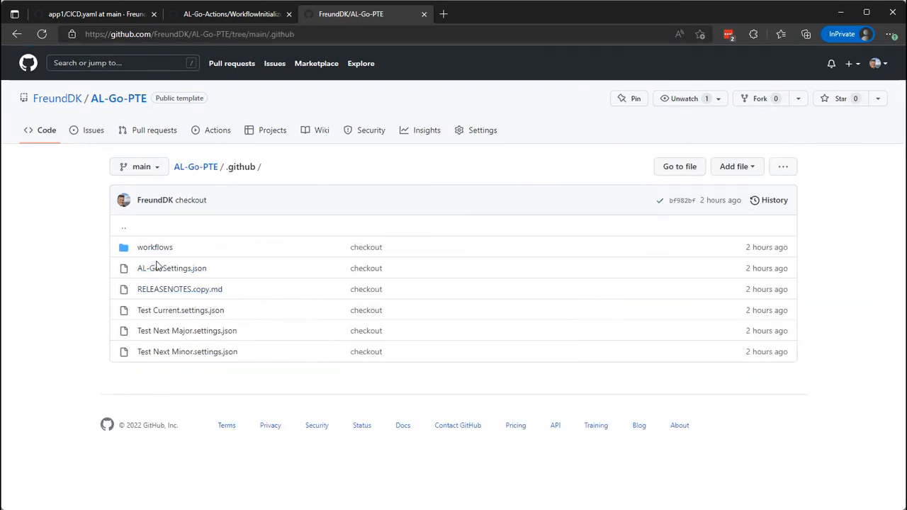
click(154, 247)
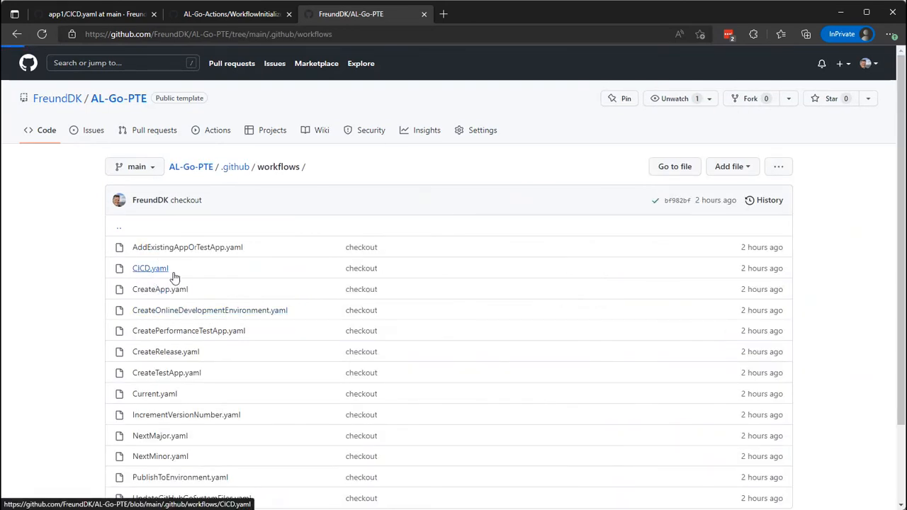
click(150, 268)
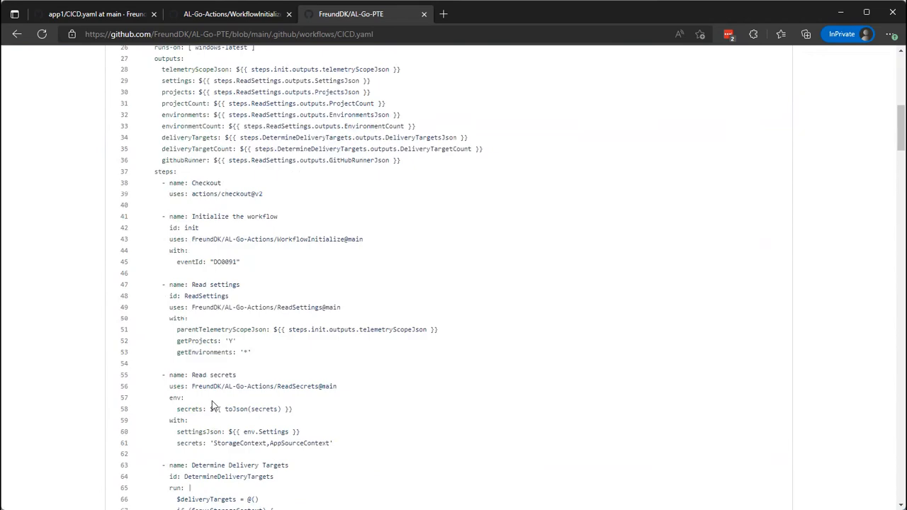
scroll(up, 3)
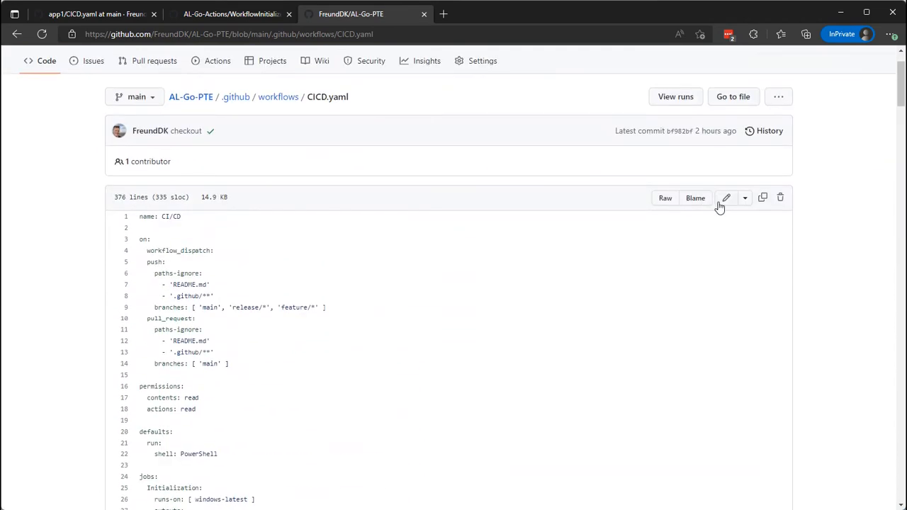
click(726, 198)
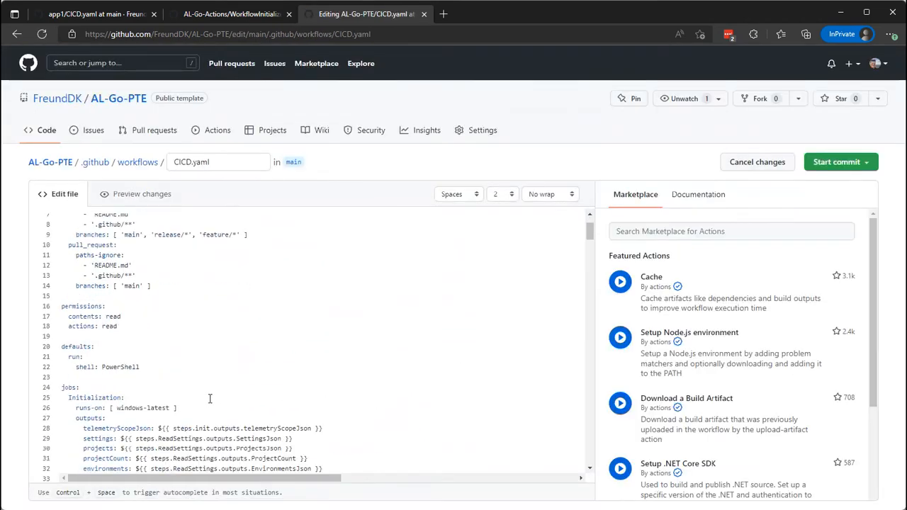
Commit the pasted MyTask ASCII-art step directly to main, then return to app1's CICD.yaml
scroll(down, 3)
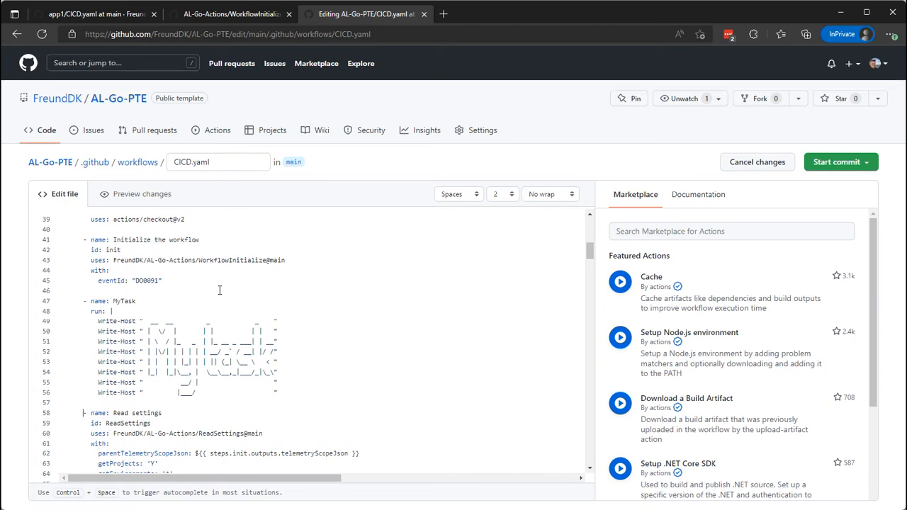
click(836, 161)
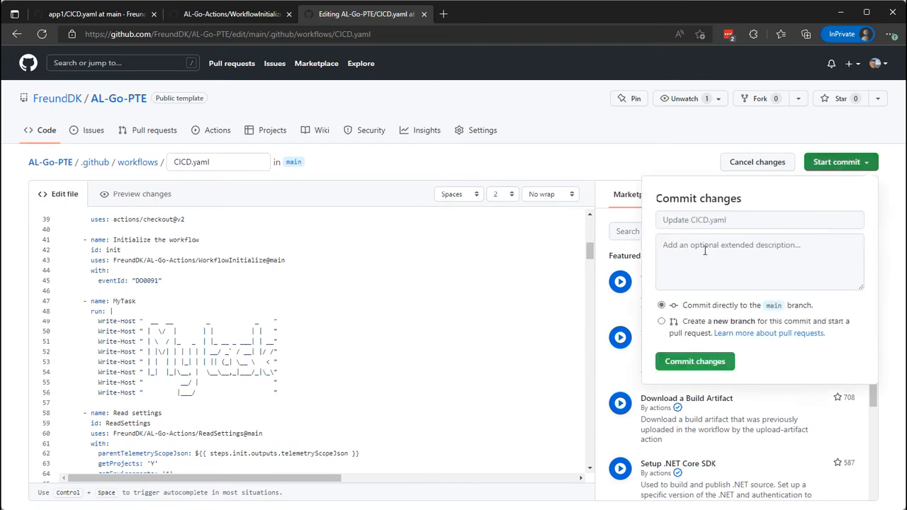
click(695, 361)
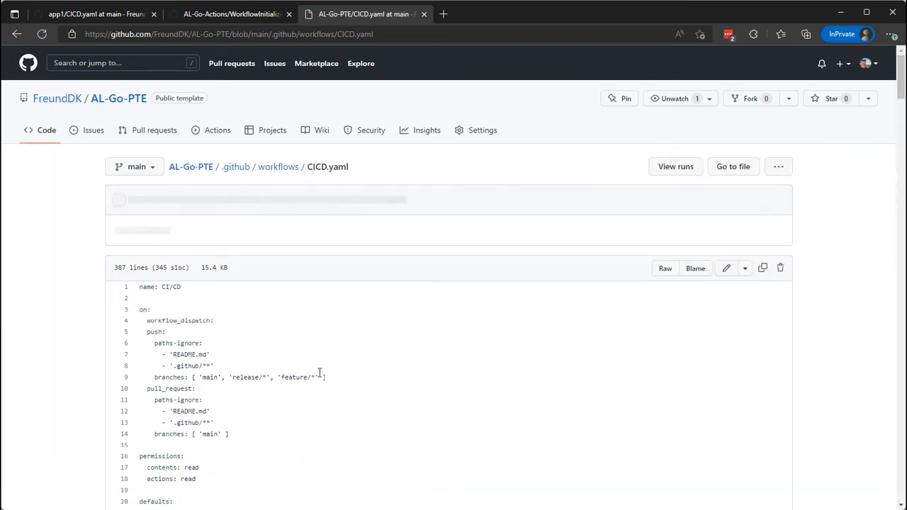
click(96, 14)
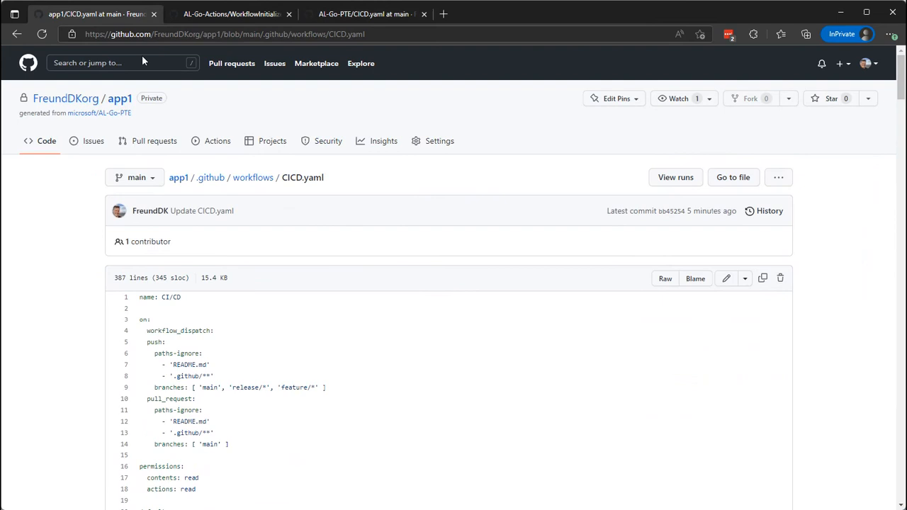
mouse_move(218, 164)
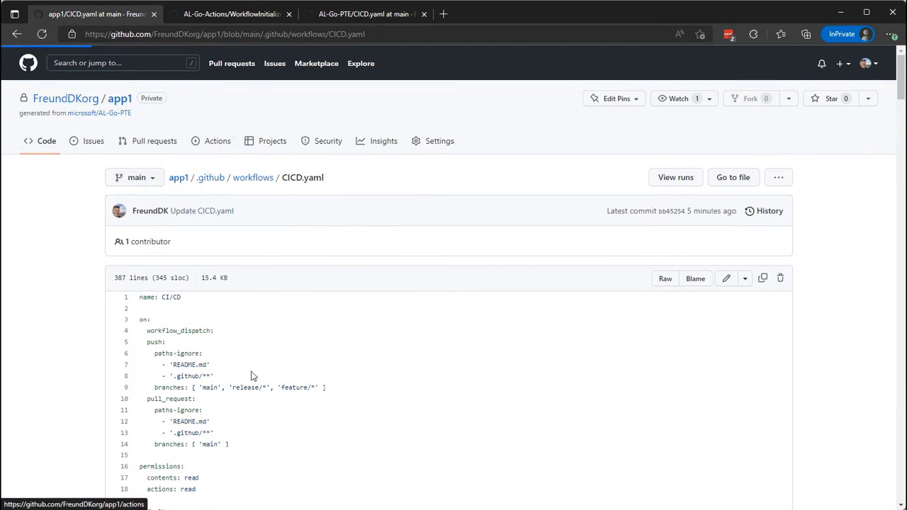
From app1's Actions, request a manual run of Update AL-Go System Files on main
click(219, 141)
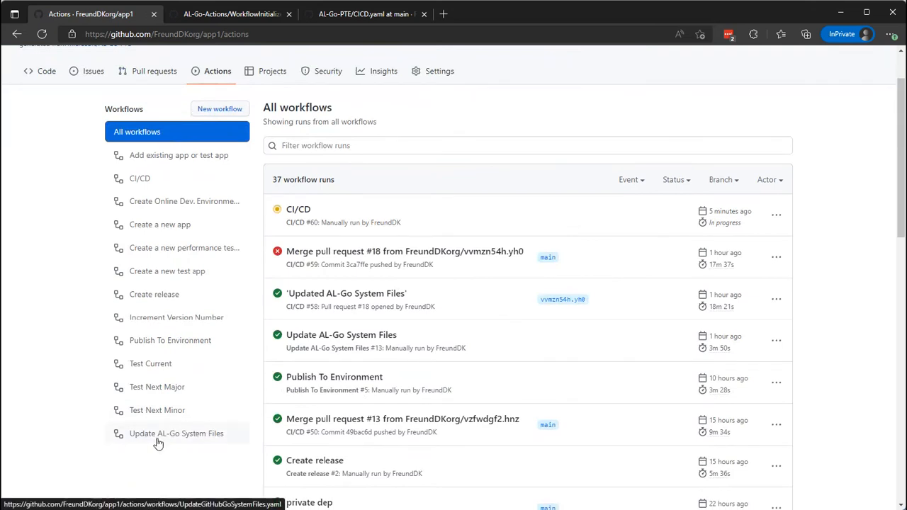
click(176, 434)
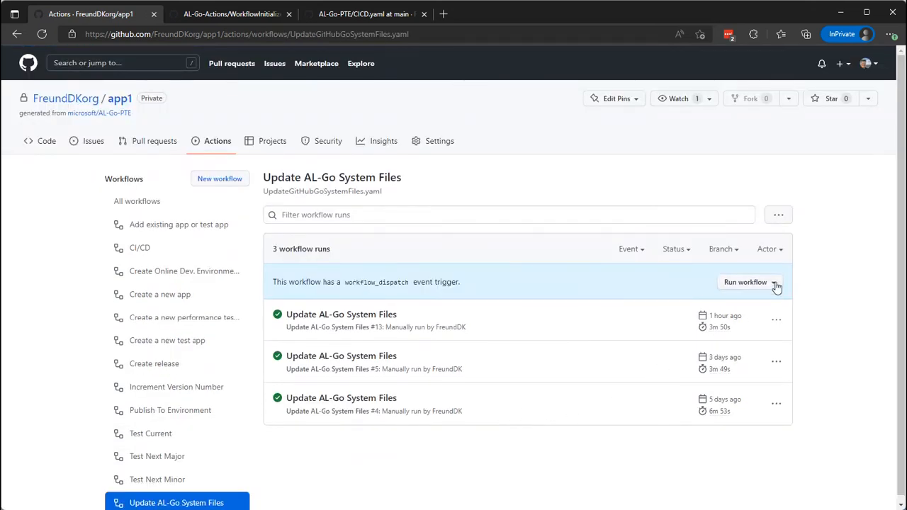
click(746, 282)
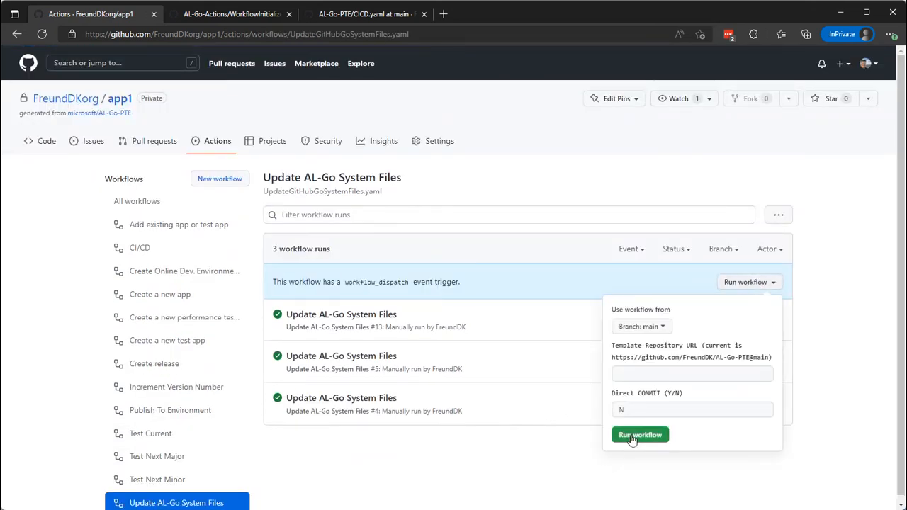
click(641, 433)
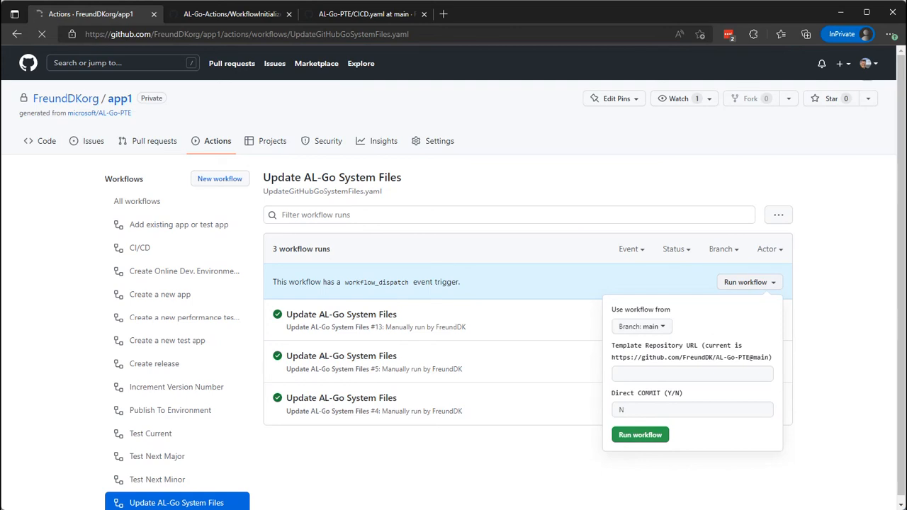
click(639, 434)
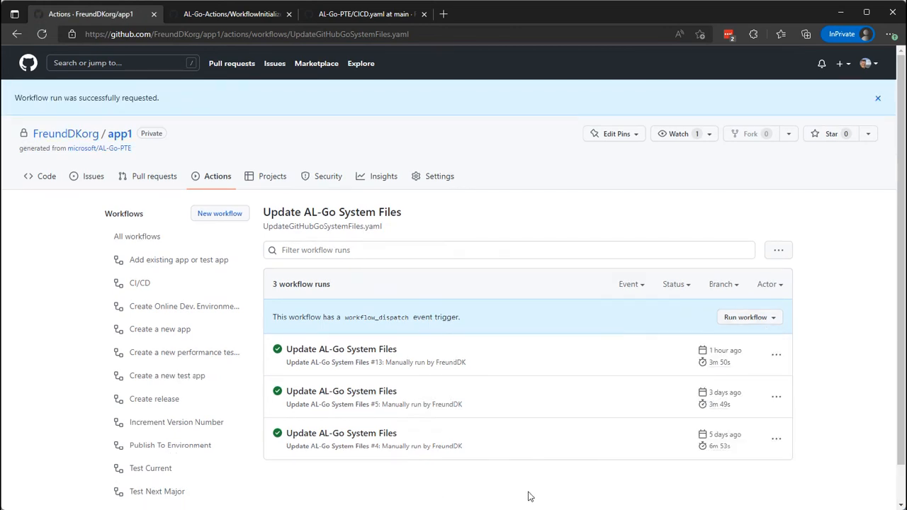
mouse_move(556, 440)
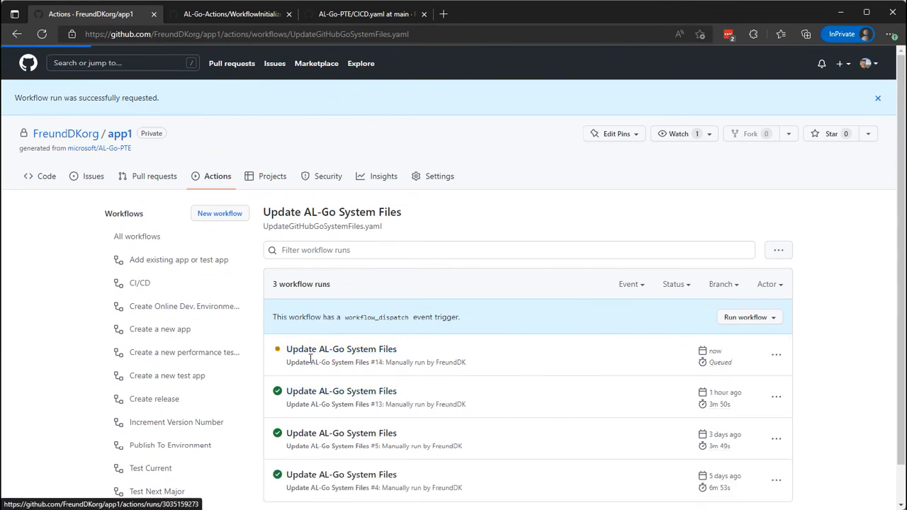
Open the newly queued Update AL-Go System Files run #14 to watch it progress
click(341, 349)
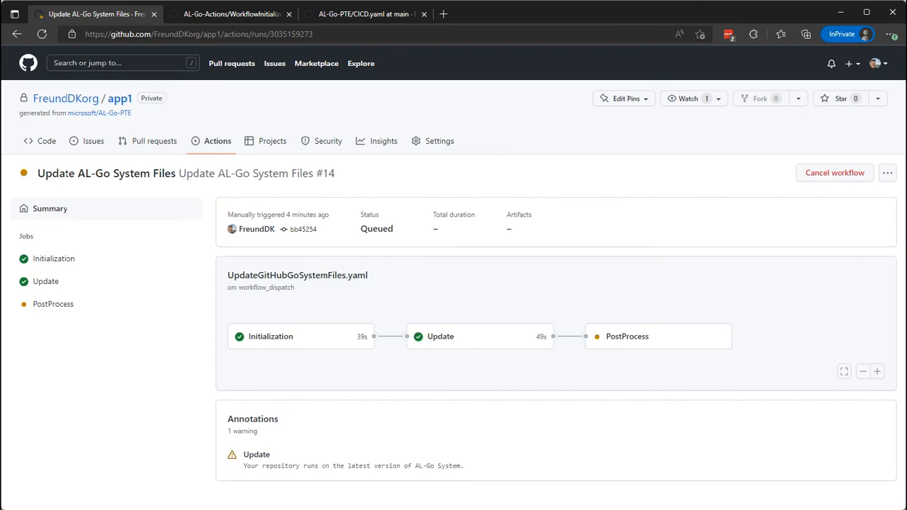
mouse_move(318, 419)
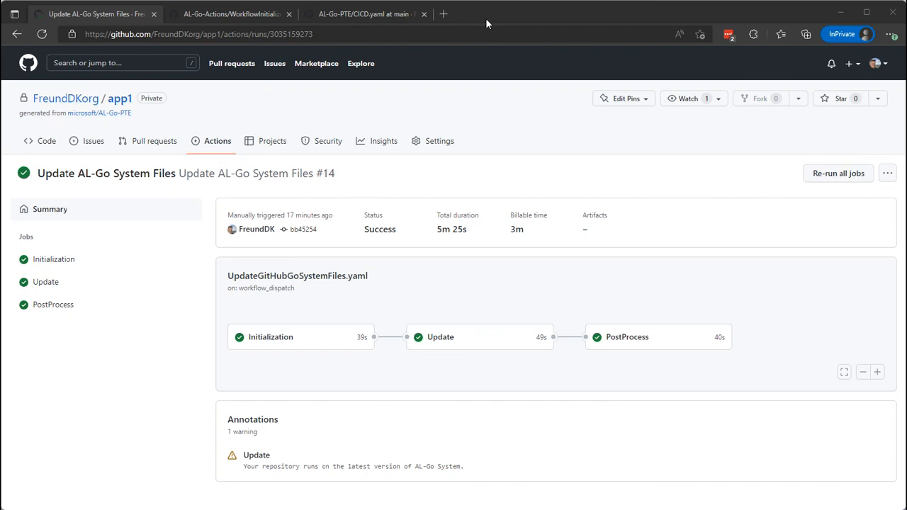
mouse_move(518, 23)
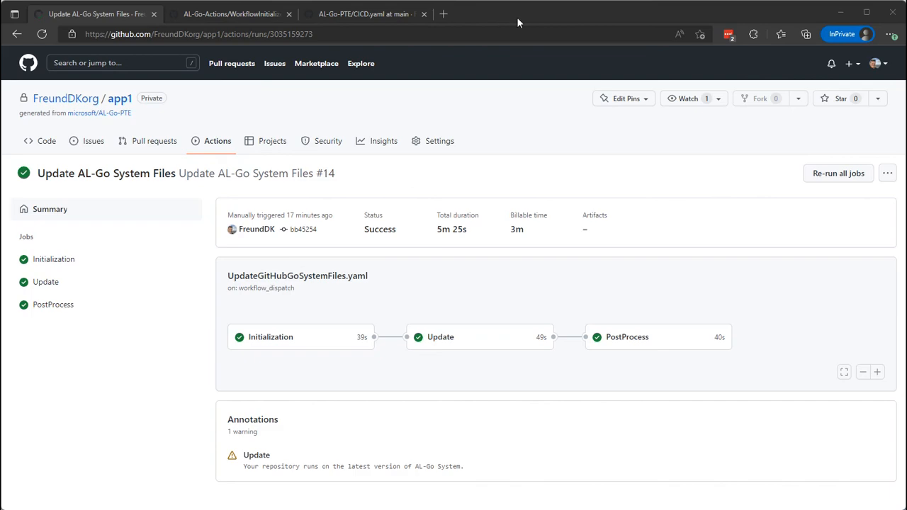